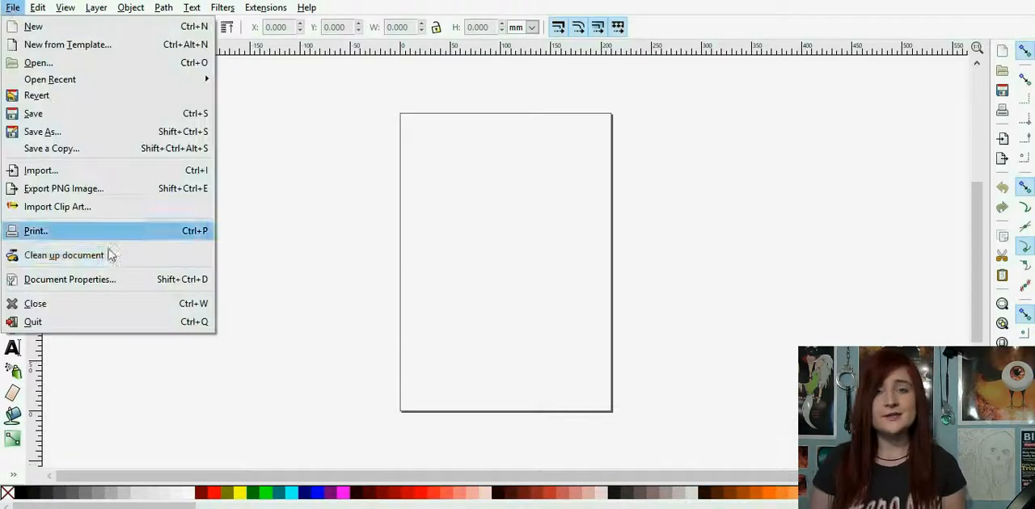
In Document Properties, switch page units to px and set the page height to 50.
left_click(69, 279)
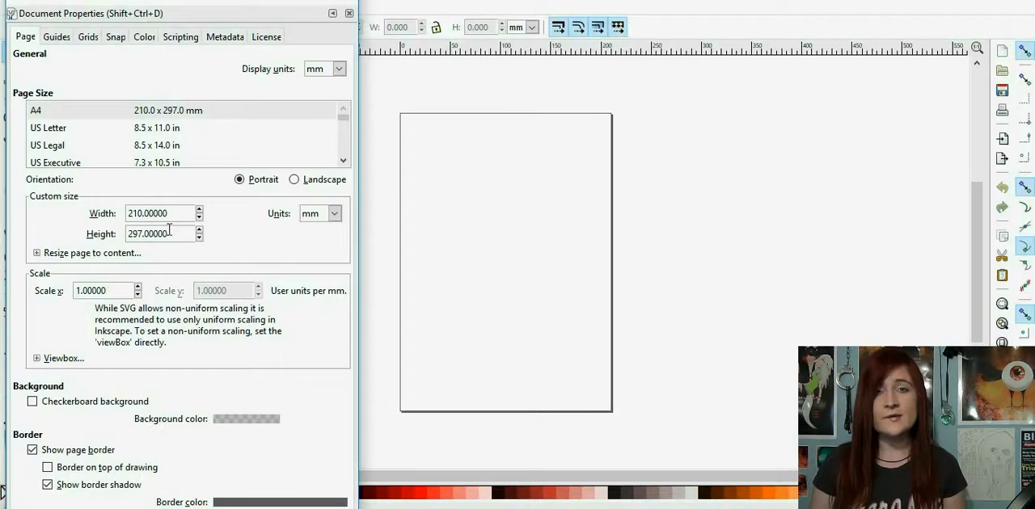
left_click(334, 213)
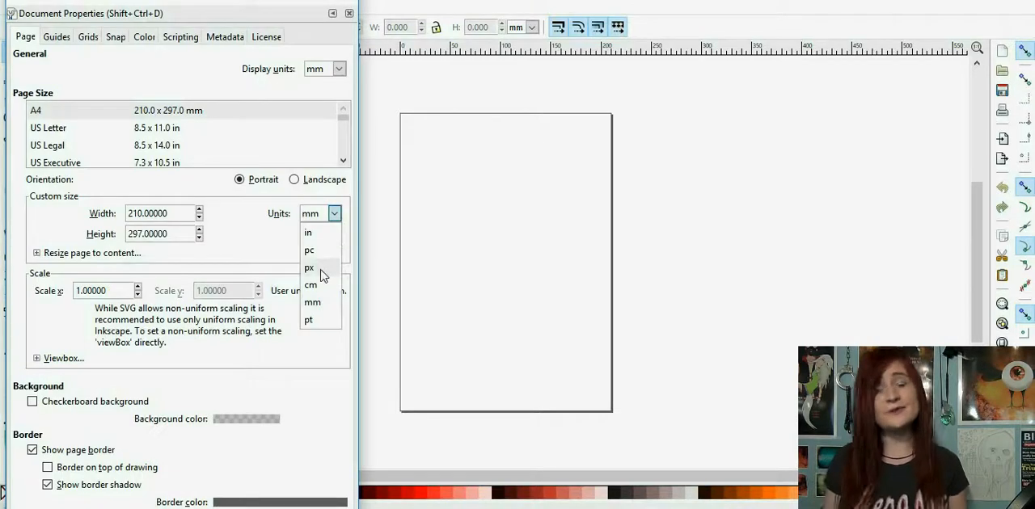
left_click(309, 267)
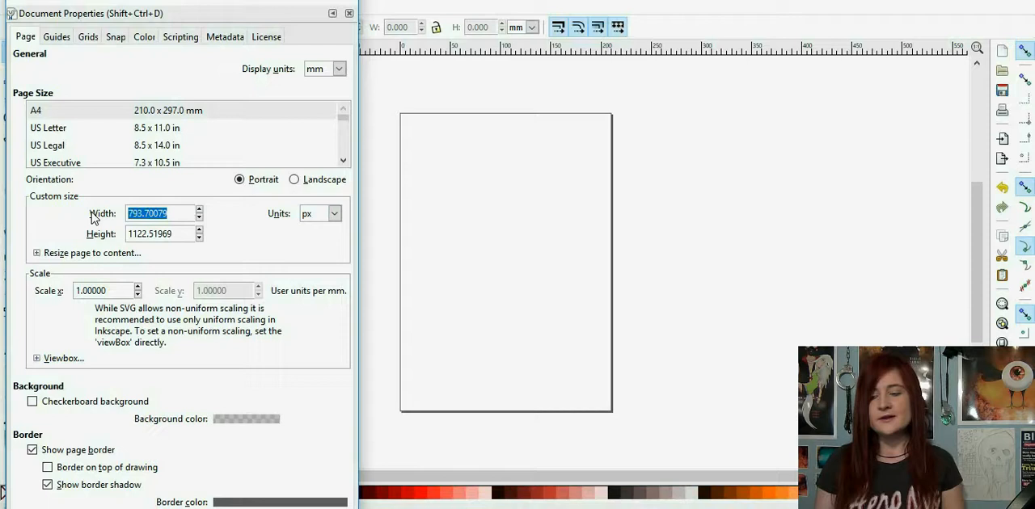
type("50")
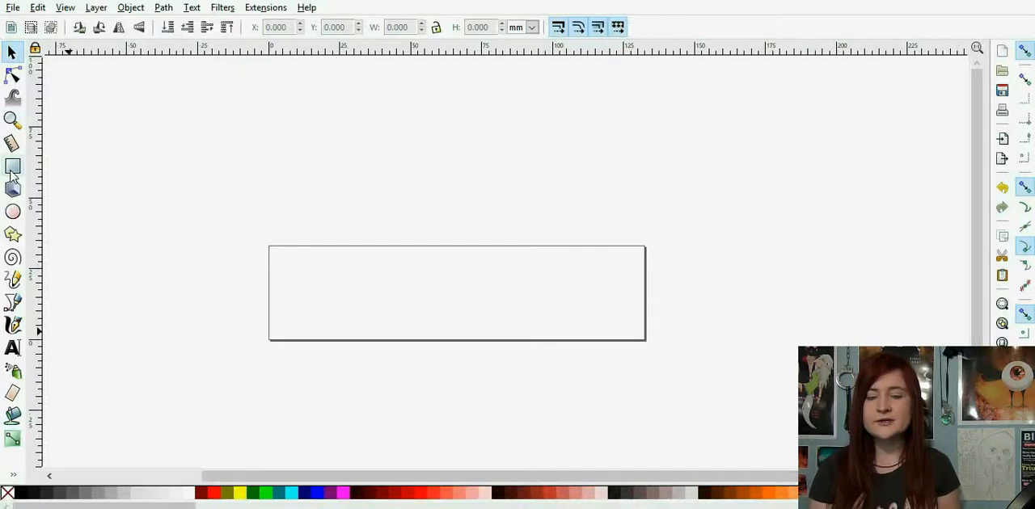
Draw a black rectangle covering the banner page and undo the accidental node move.
left_click(13, 167)
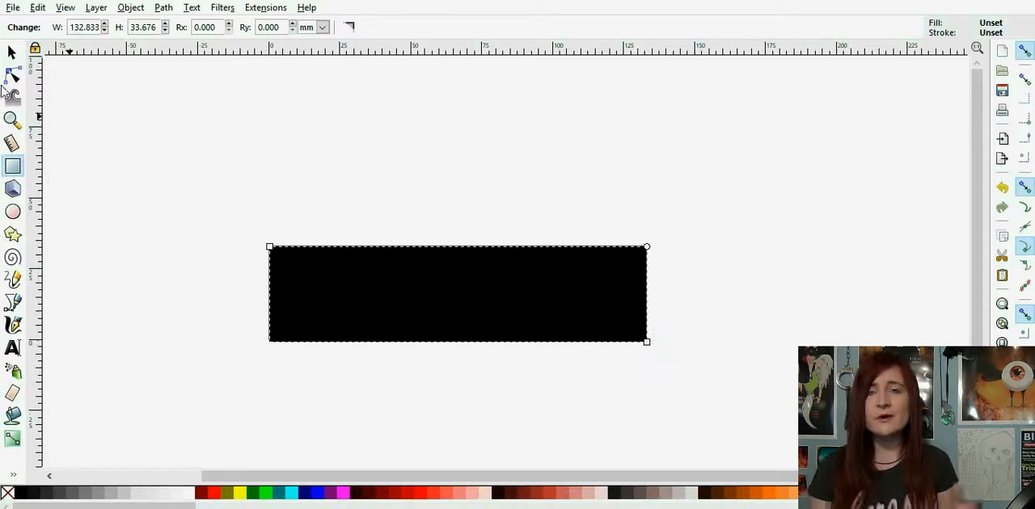
left_click(11, 76)
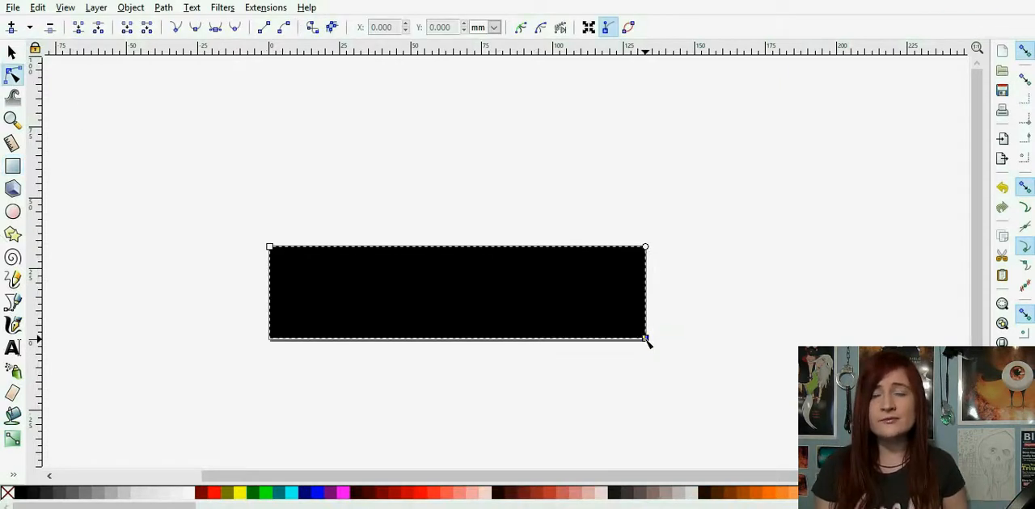
left_click(392, 376)
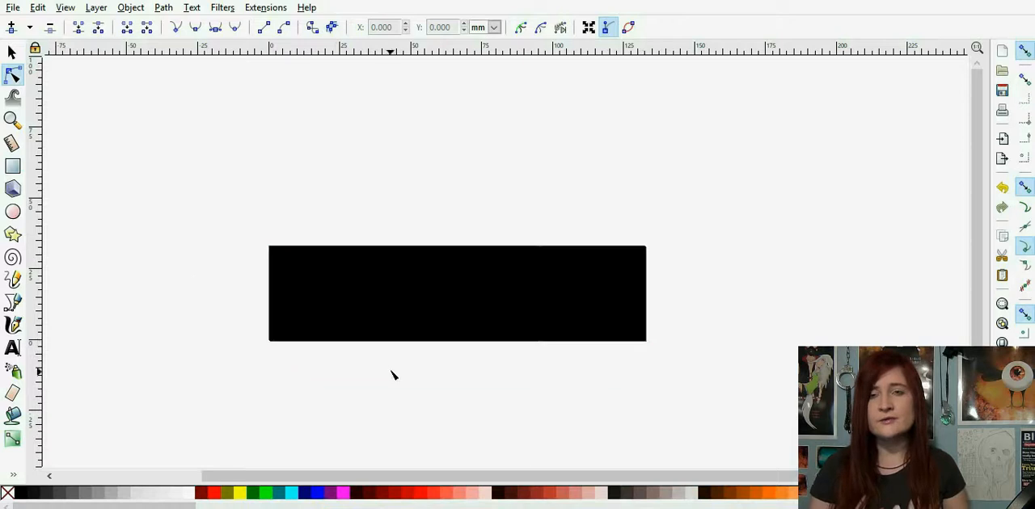
left_click(37, 7)
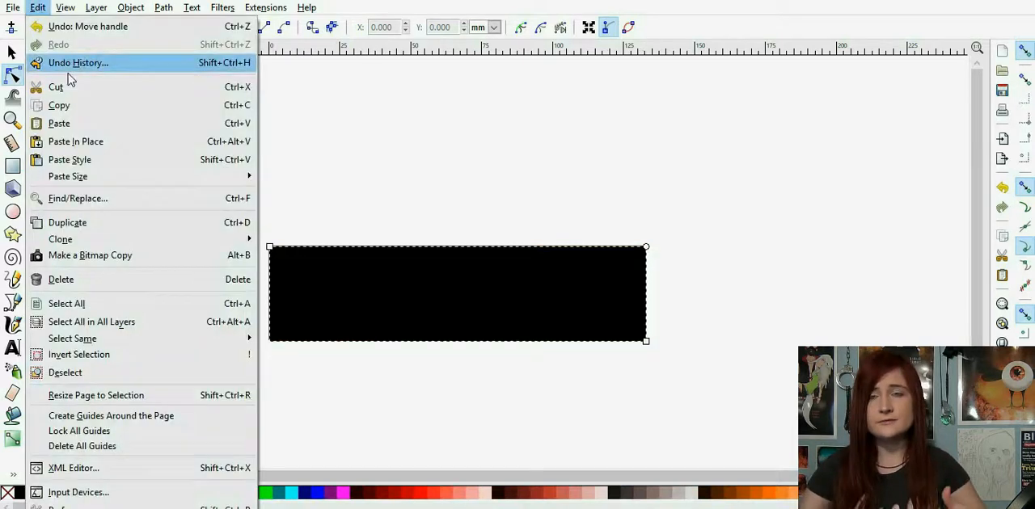
mouse_move(98, 141)
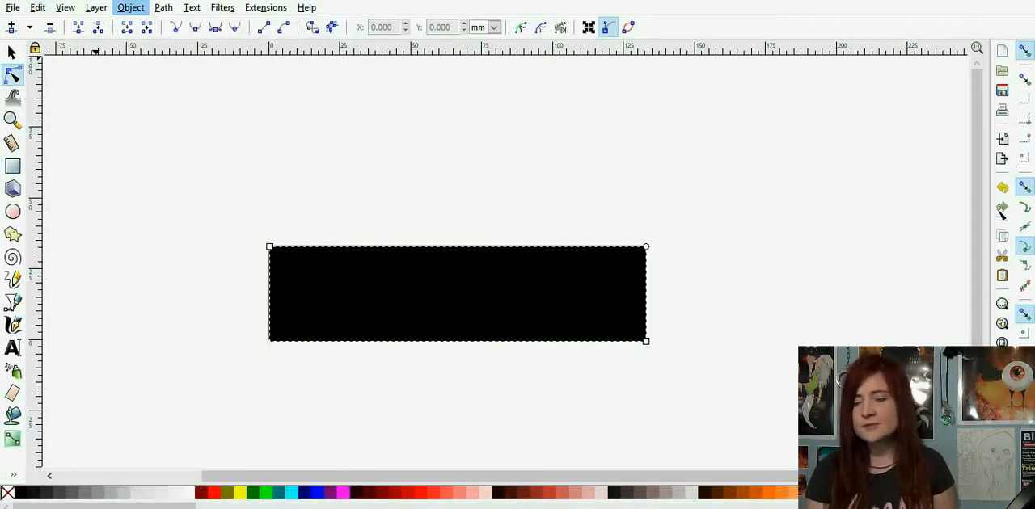
mouse_move(952, 76)
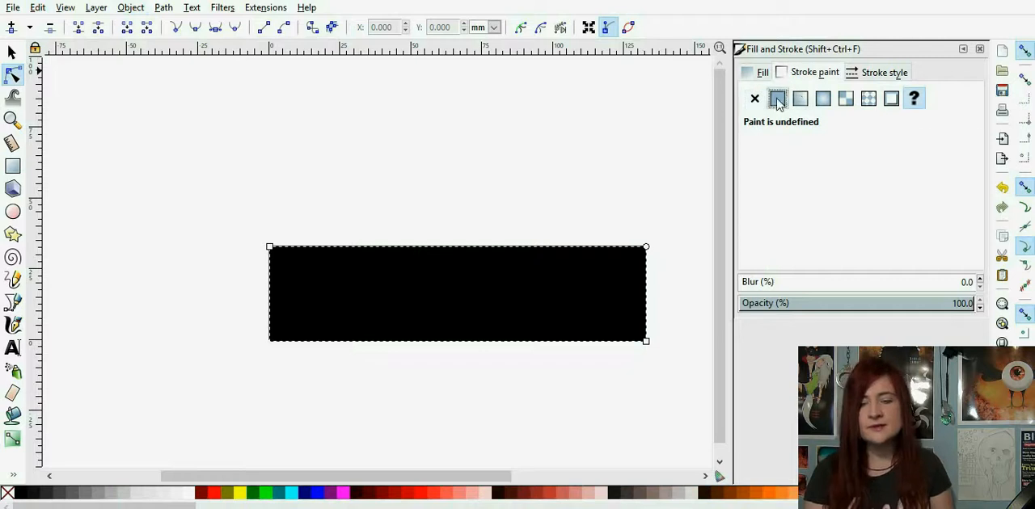
Give the rectangle a flat-colour 1.0 mm stroke and rounded corners.
left_click(777, 98)
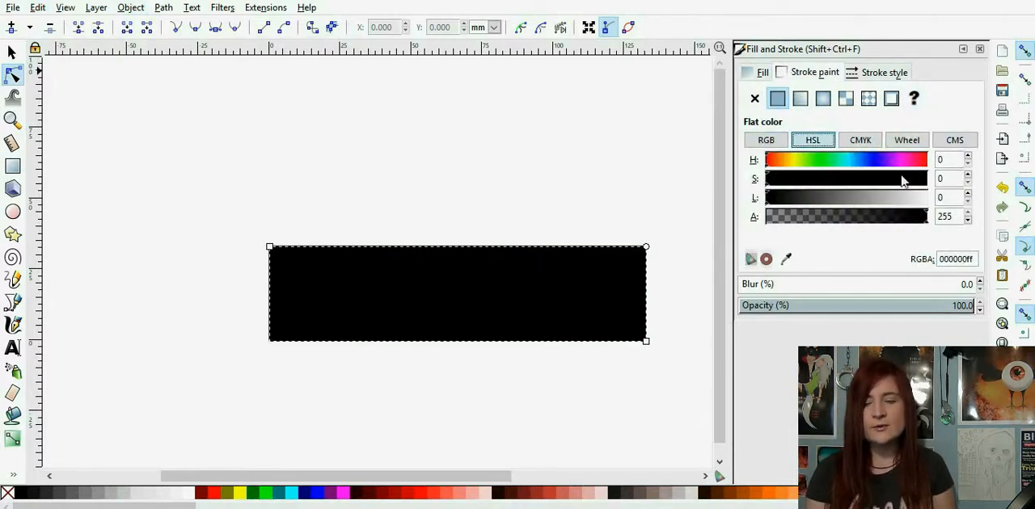
left_click(886, 71)
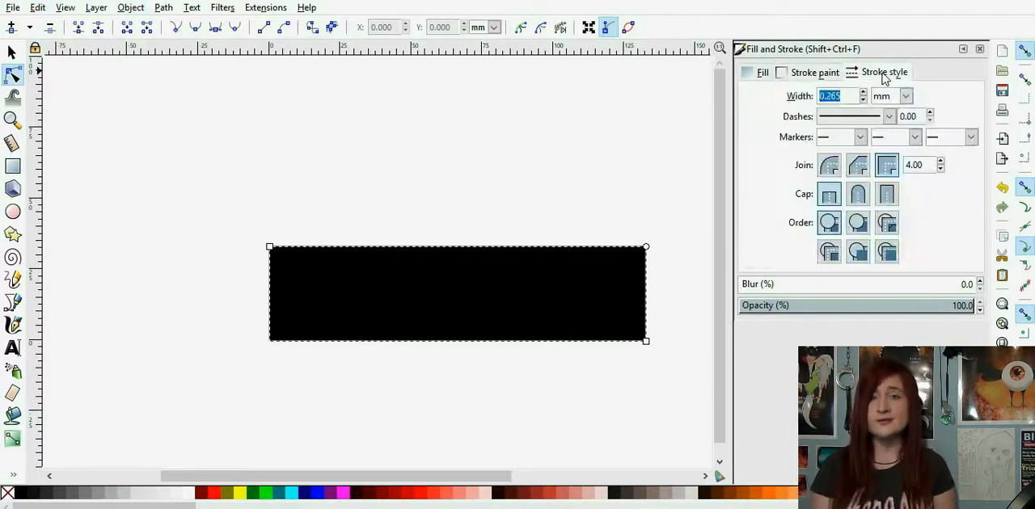
type("1.000")
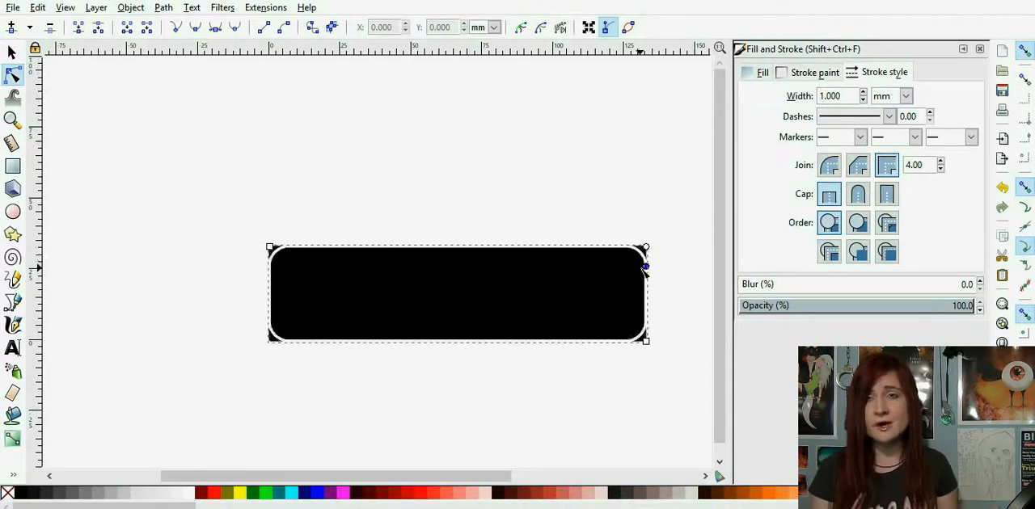
mouse_move(626, 379)
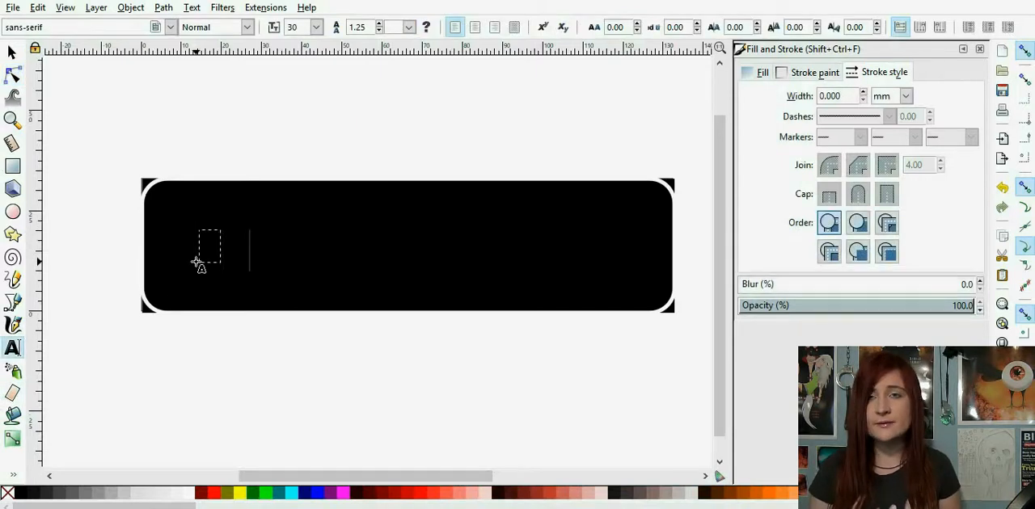
left_click_drag(198, 234, 316, 275)
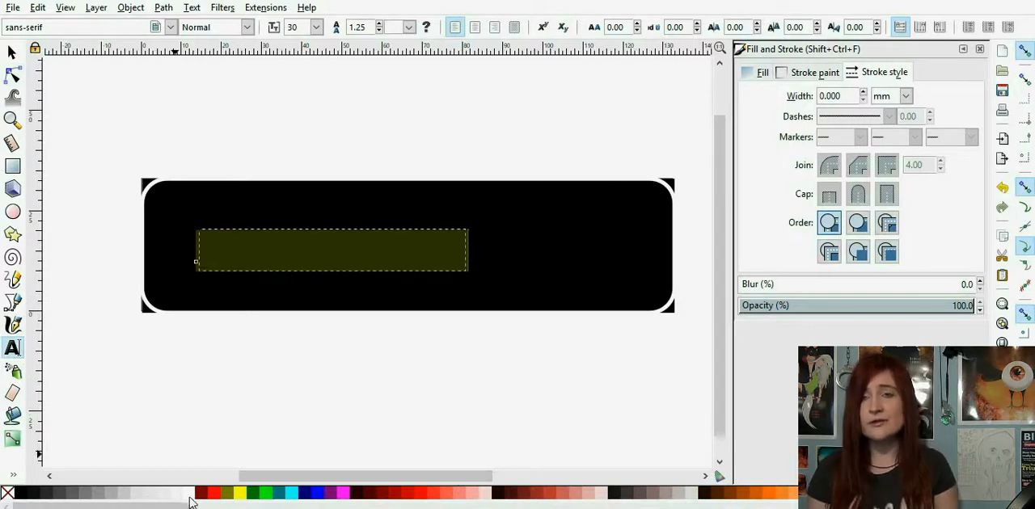
type("Shop @Nek0")
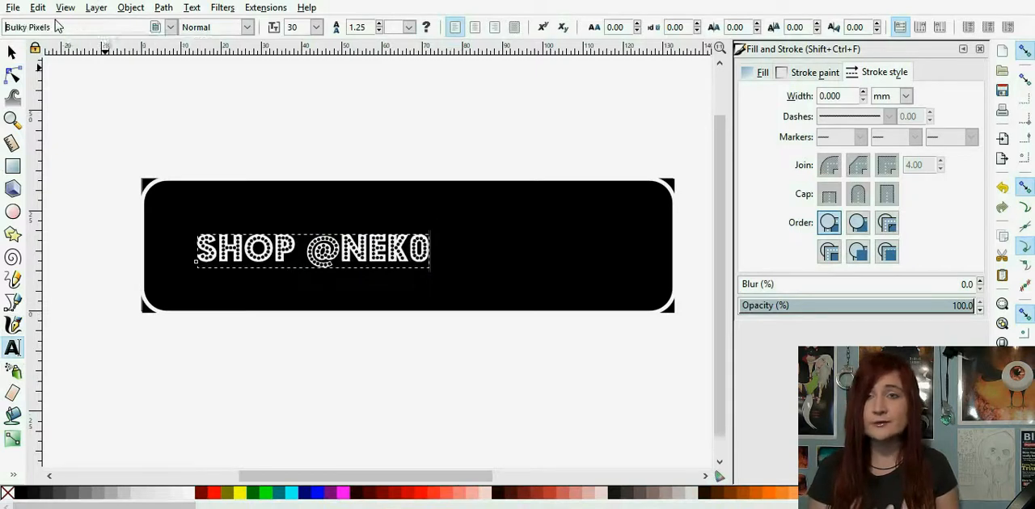
left_click(12, 52)
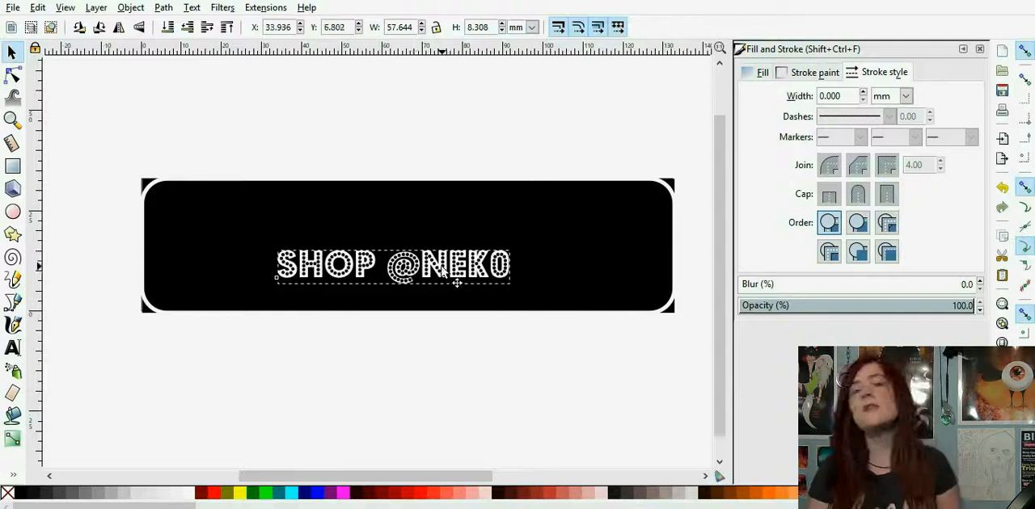
left_click(11, 348)
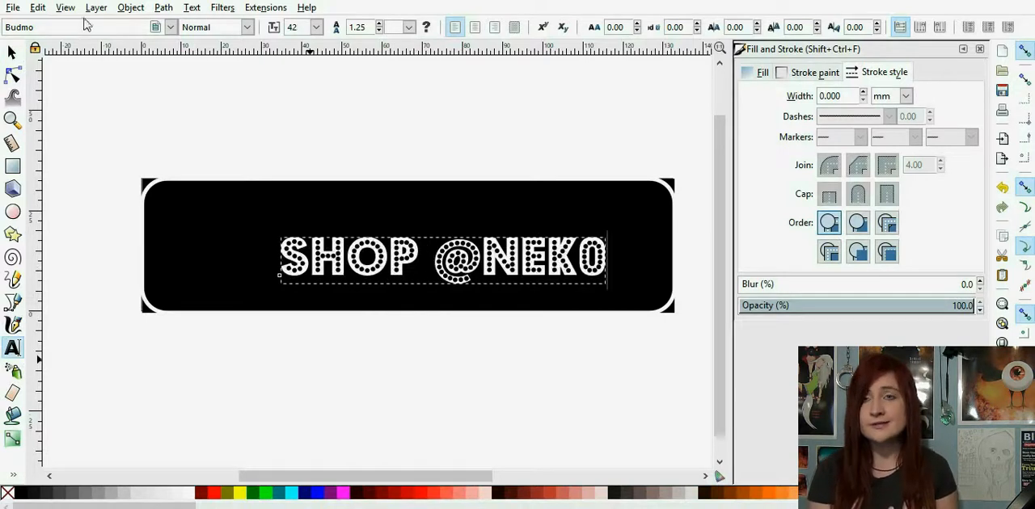
left_click(11, 52)
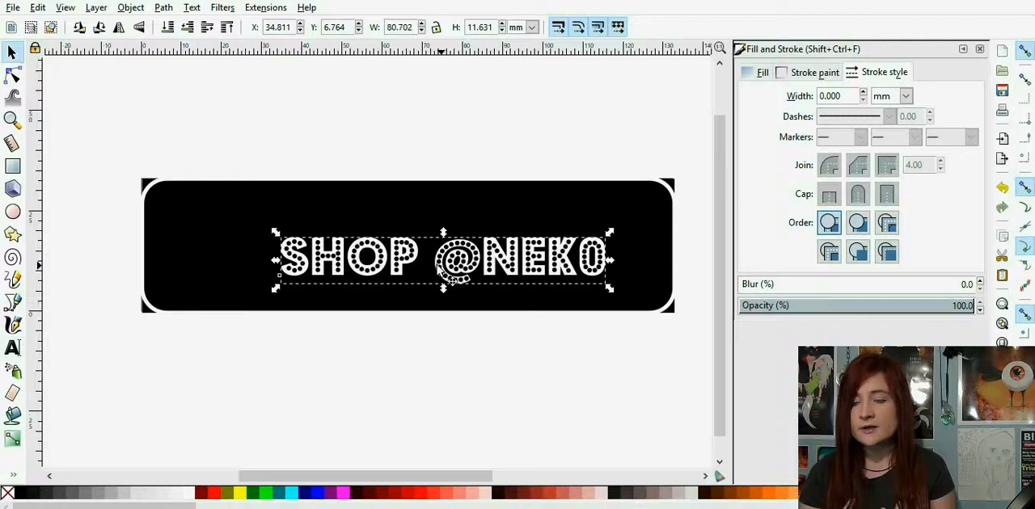
left_click_drag(443, 258, 400, 260)
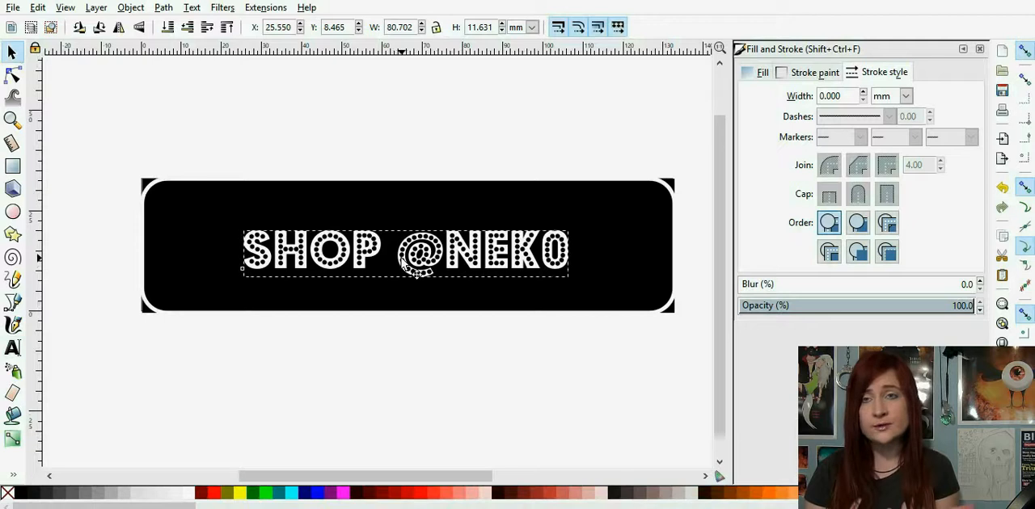
Import the red-haired avatar snapshot from Pictures > ImvuCreation > Photo.
left_click(12, 8)
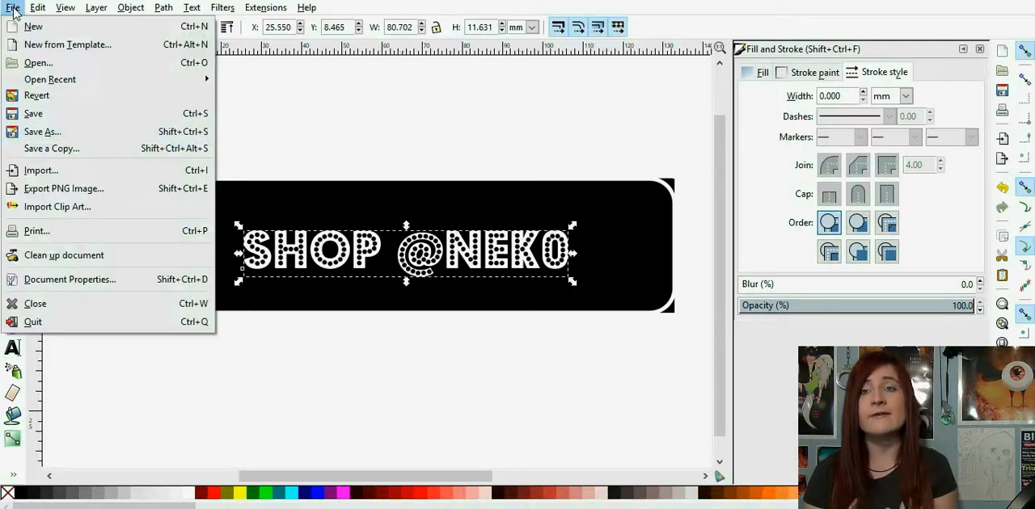
left_click(41, 169)
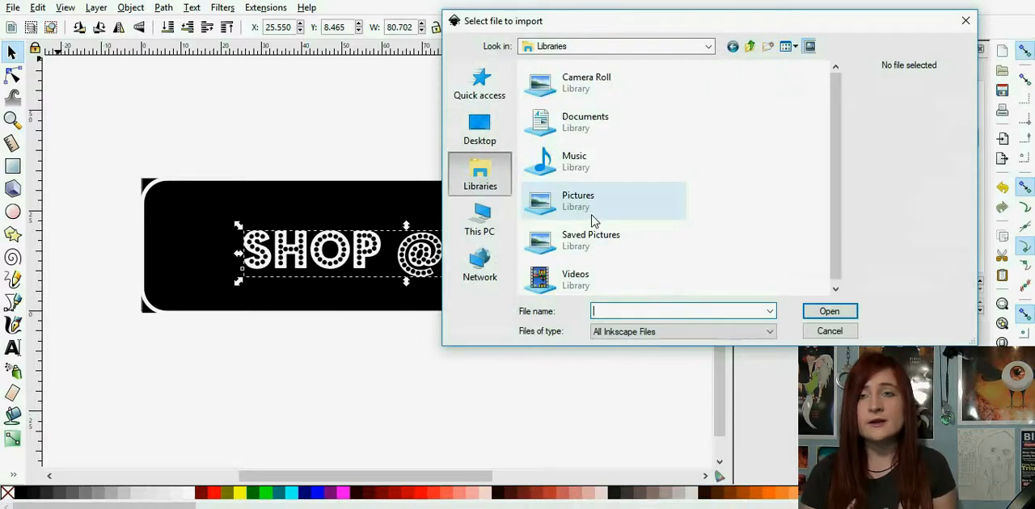
double_click(578, 201)
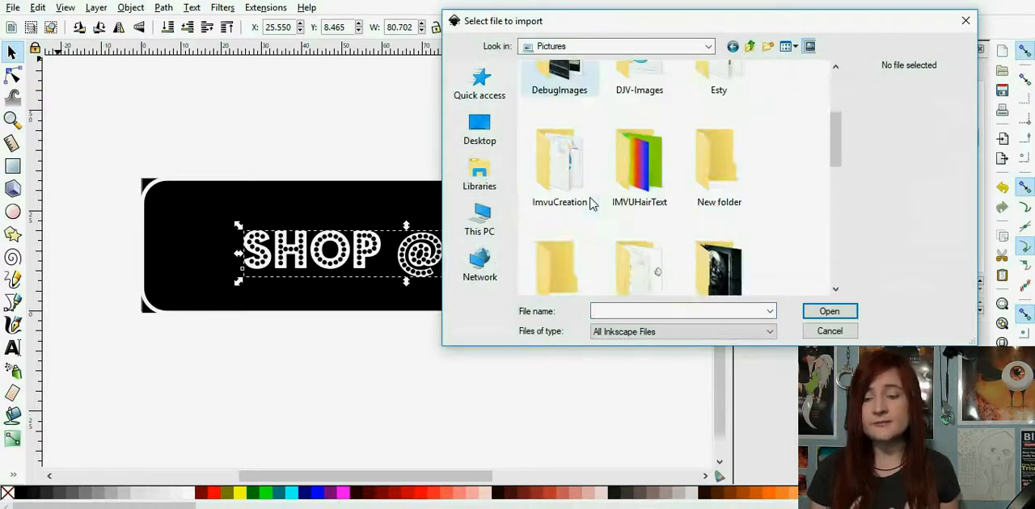
double_click(559, 158)
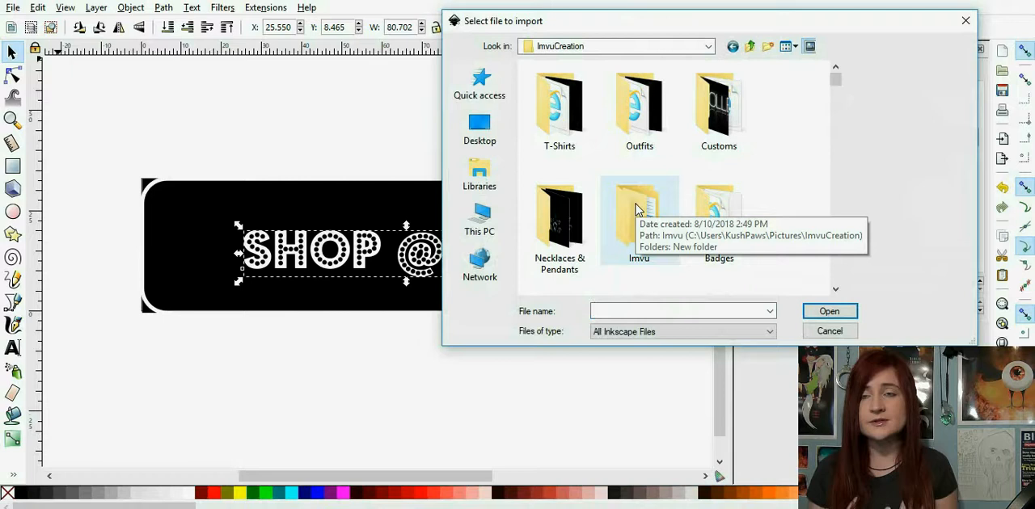
scroll("down", 3)
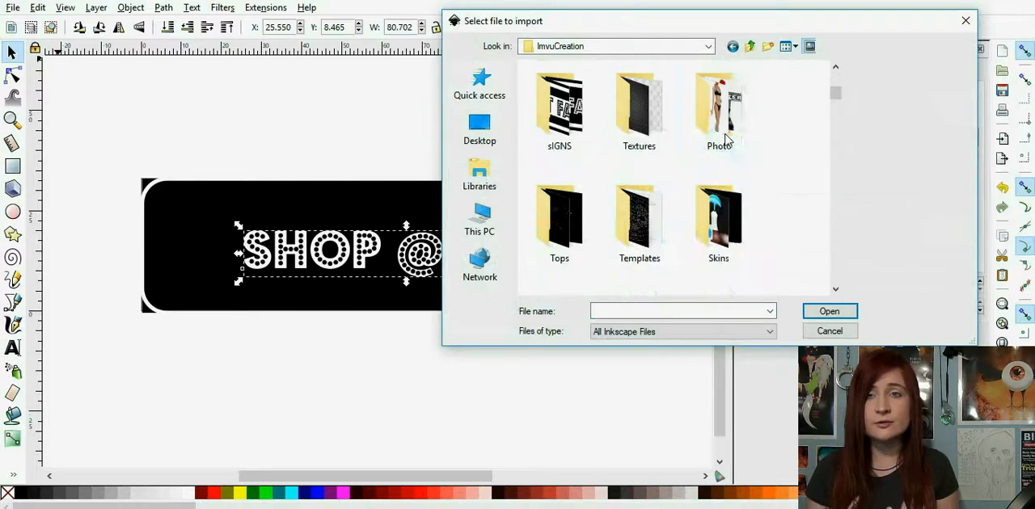
double_click(719, 101)
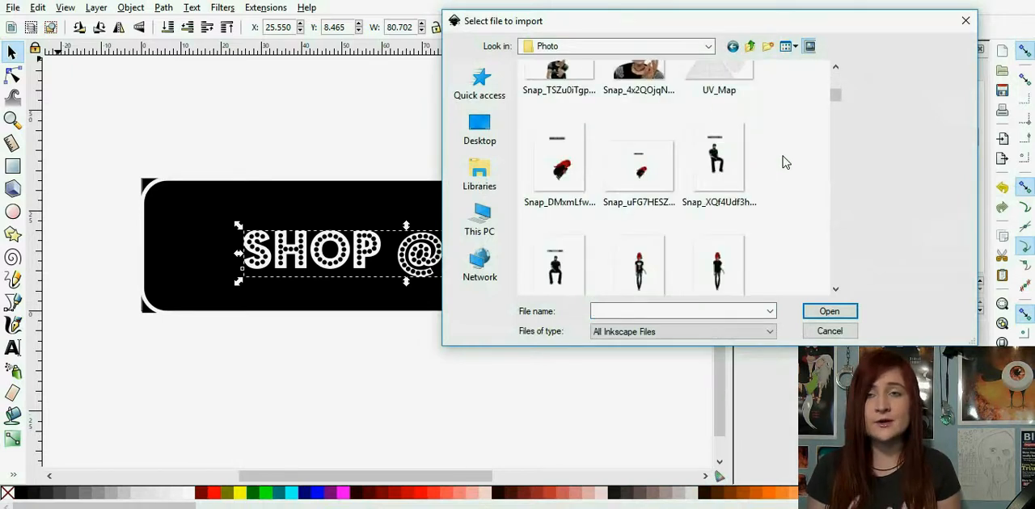
scroll("down", 3)
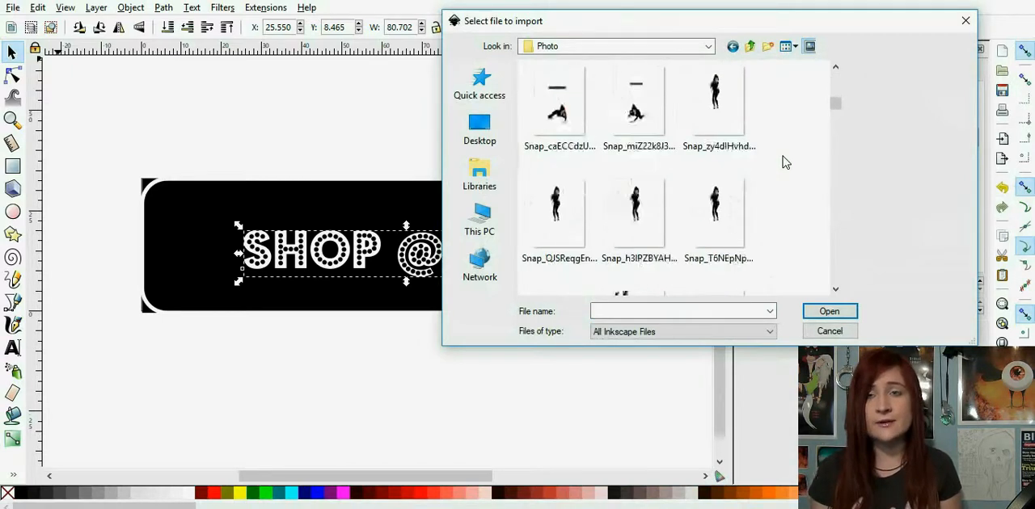
scroll("down", 3)
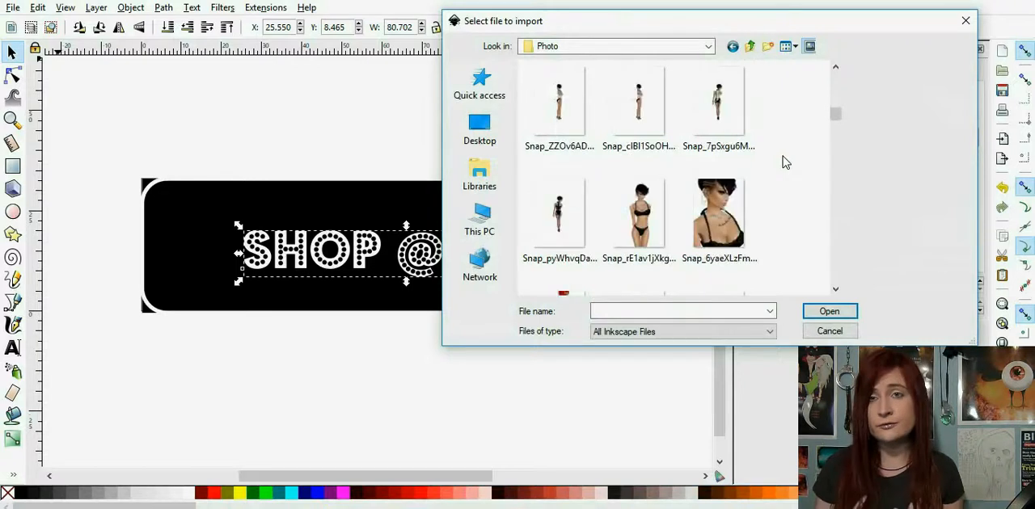
scroll("down", 3)
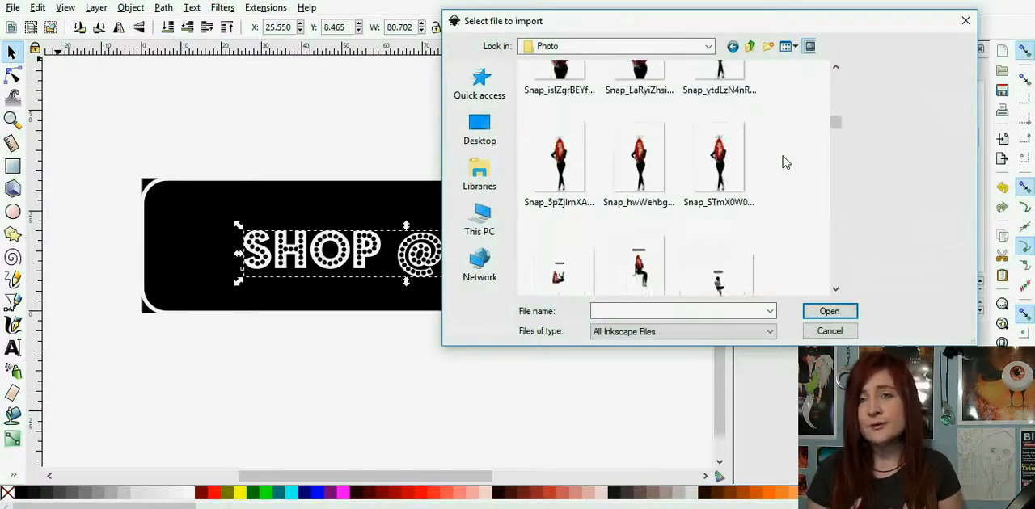
scroll("down", 3)
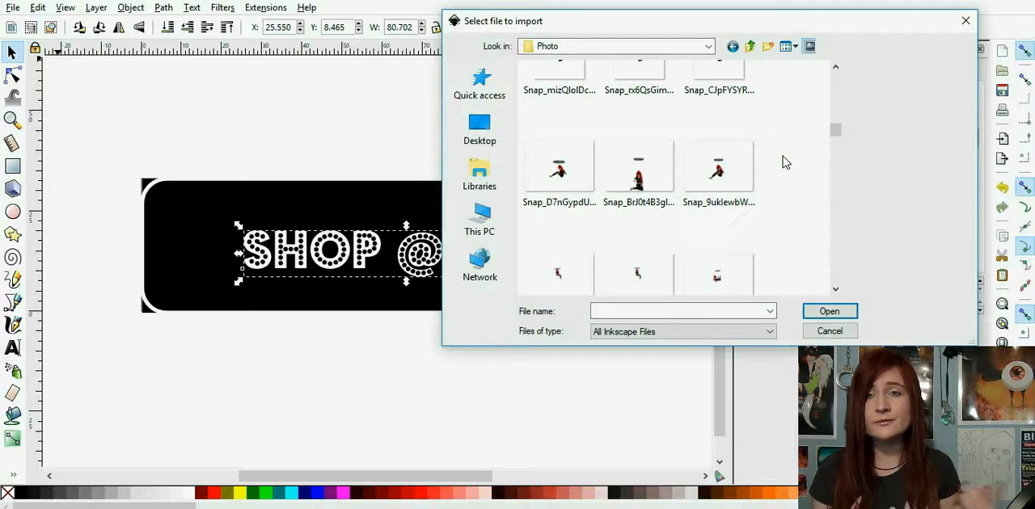
left_click(559, 219)
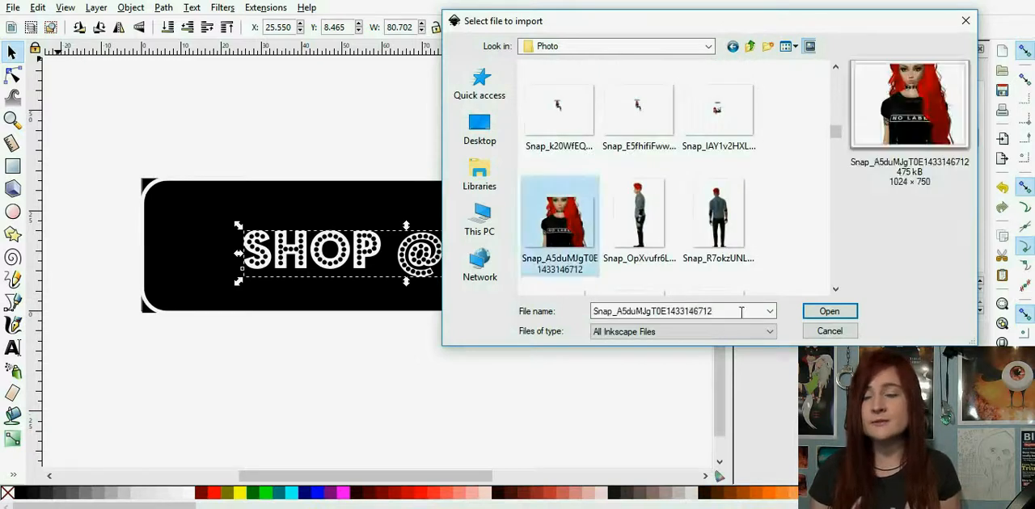
left_click(830, 310)
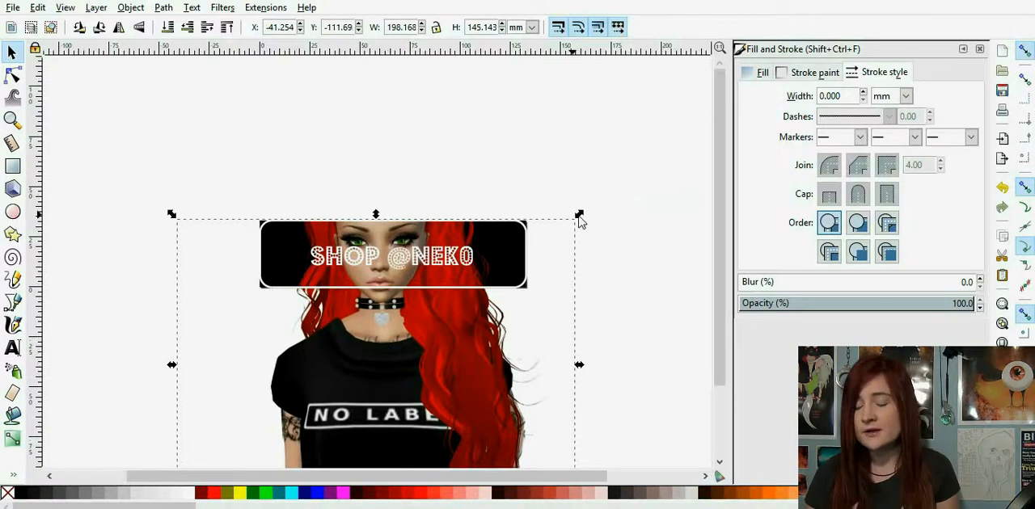
Enlarge the imported avatar image behind the black banner.
left_click_drag(579, 216, 566, 220)
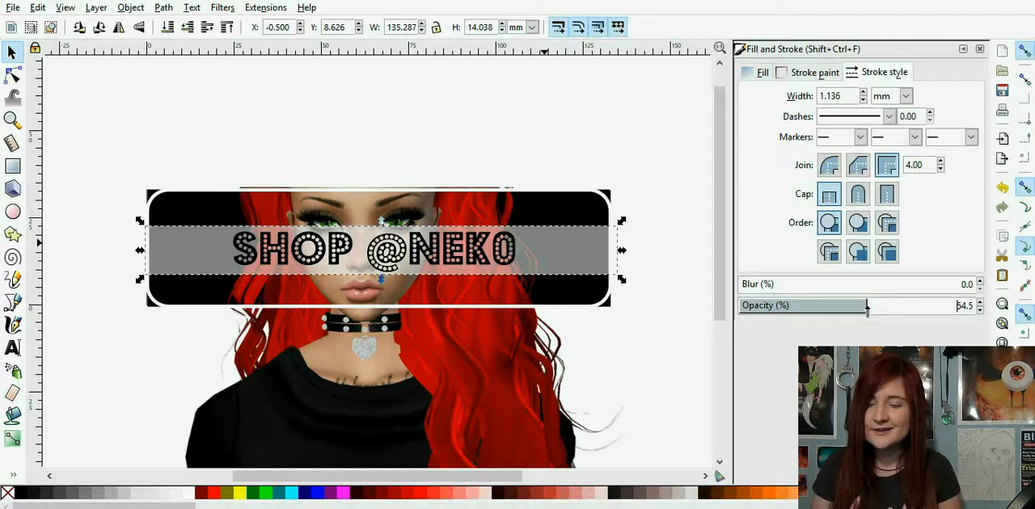
left_click_drag(867, 306, 839, 305)
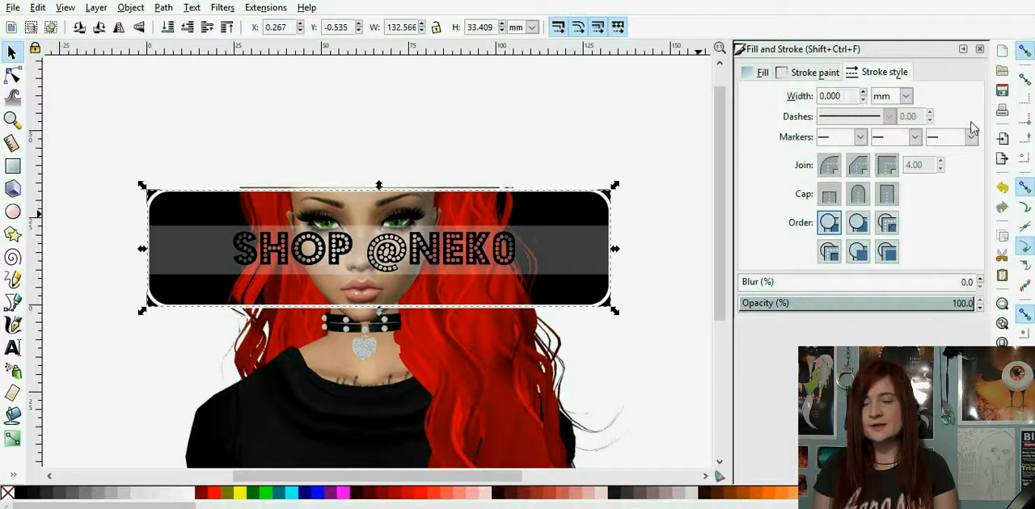
left_click(821, 72)
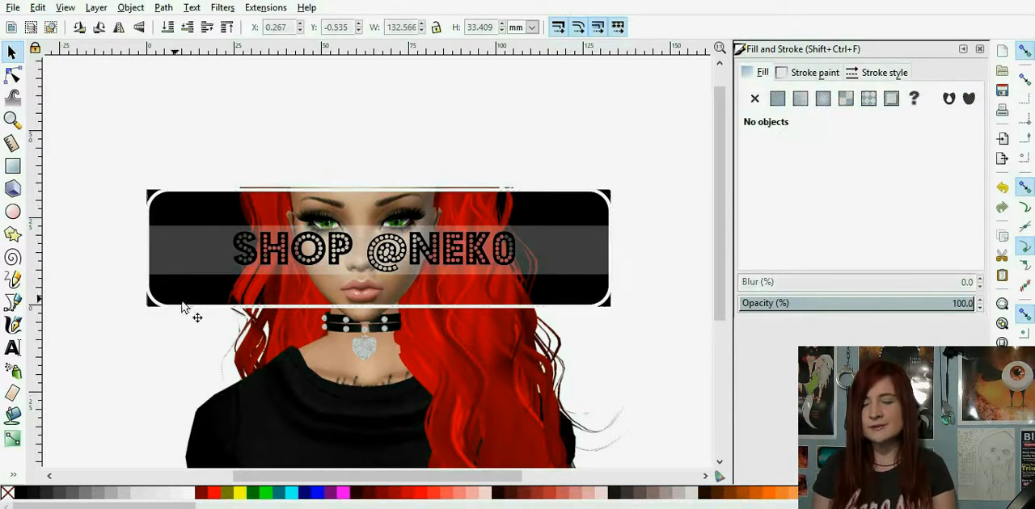
mouse_move(85, 235)
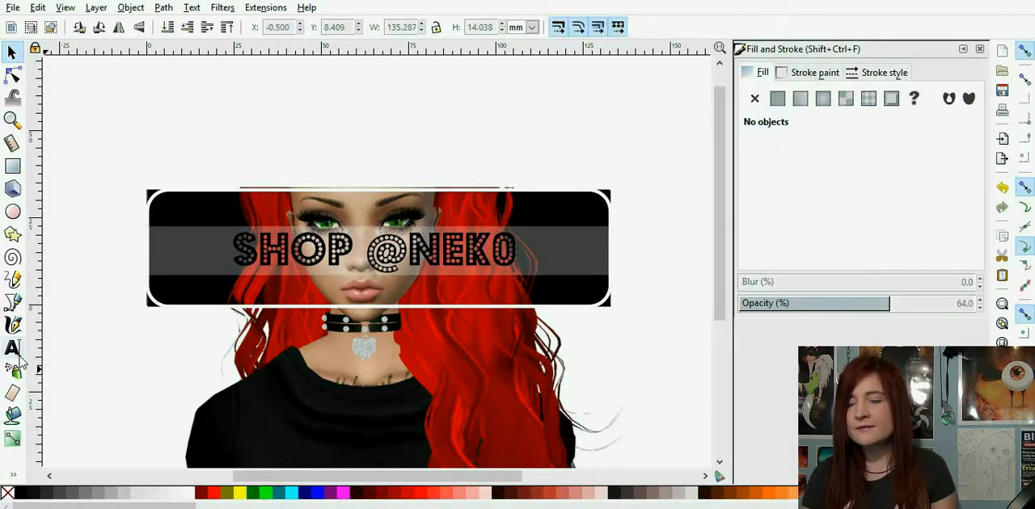
Add 'Pro Creator' at the top-left in white Mistral, size about 20.
left_click(13, 351)
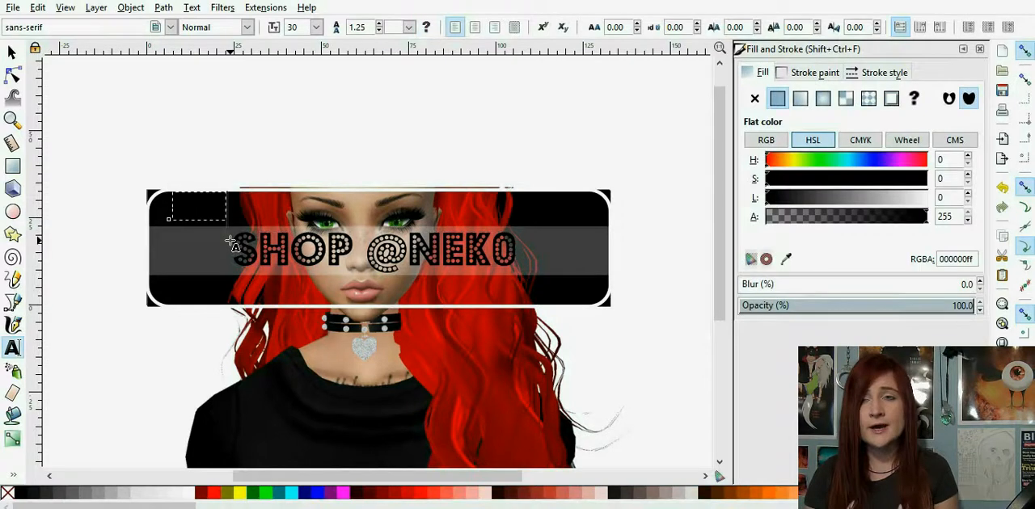
type("Creator")
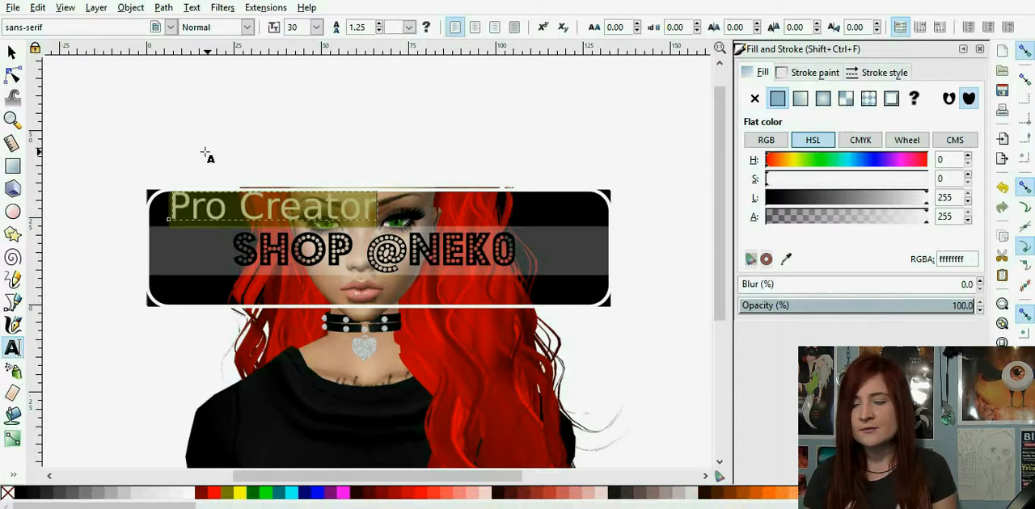
left_click(315, 27)
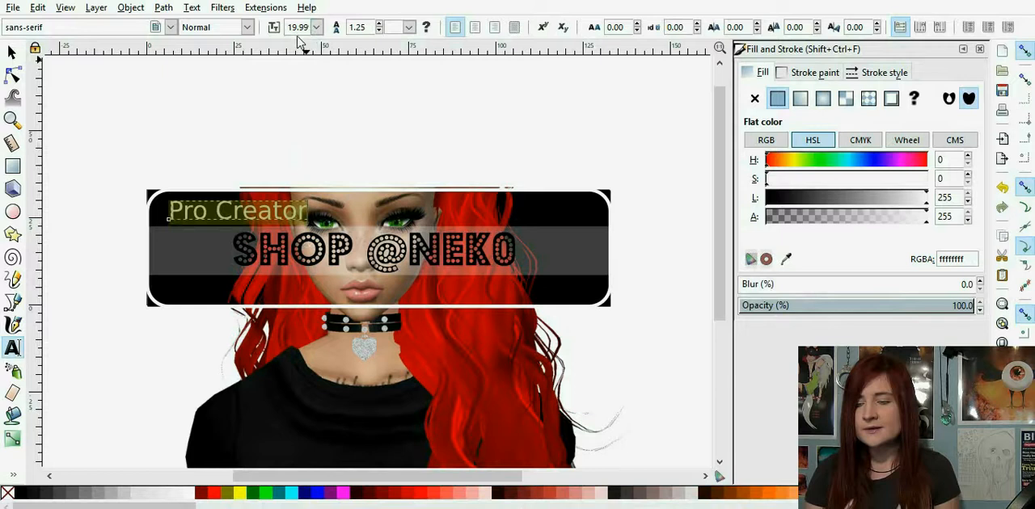
left_click(166, 27)
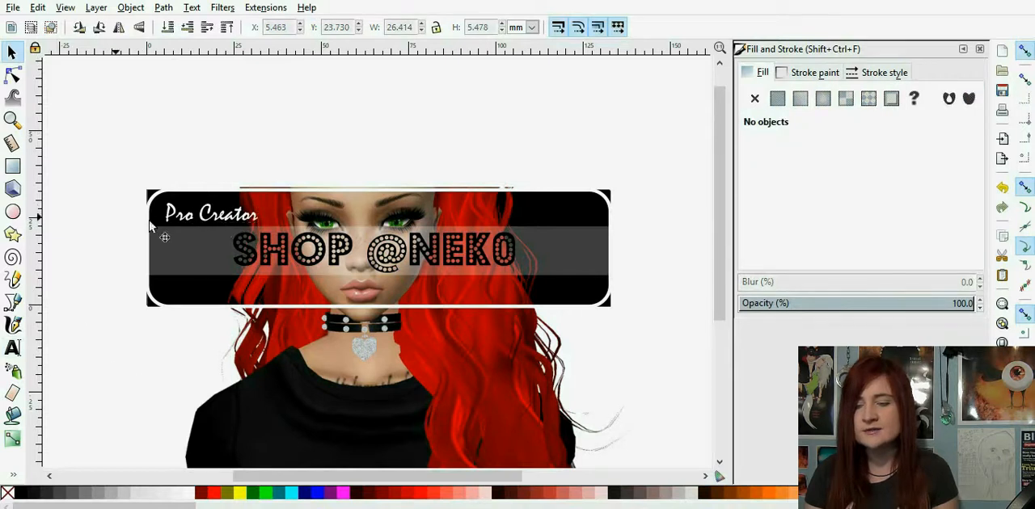
Paste a copy of the caption, move it lower right, and retype it 'Clothes for Men & Women'.
left_click(208, 213)
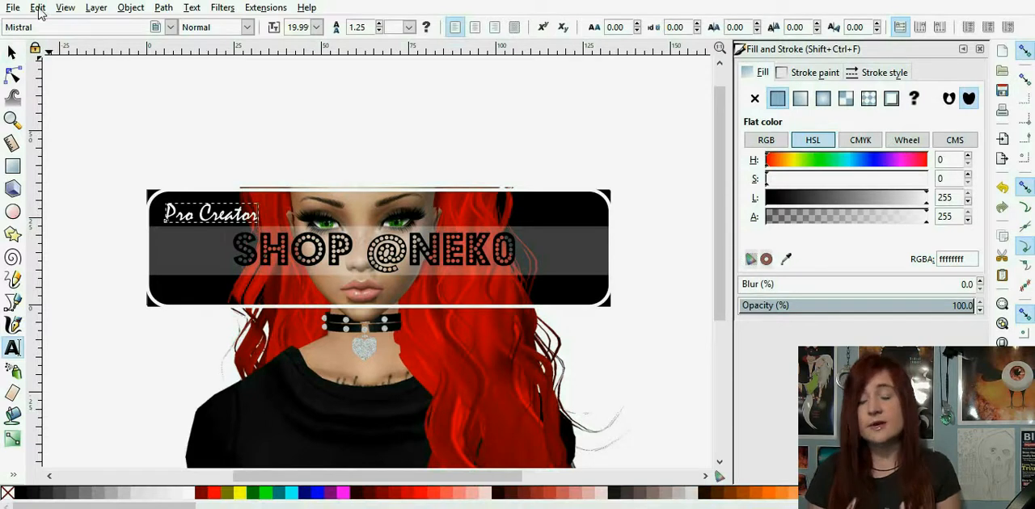
left_click(40, 9)
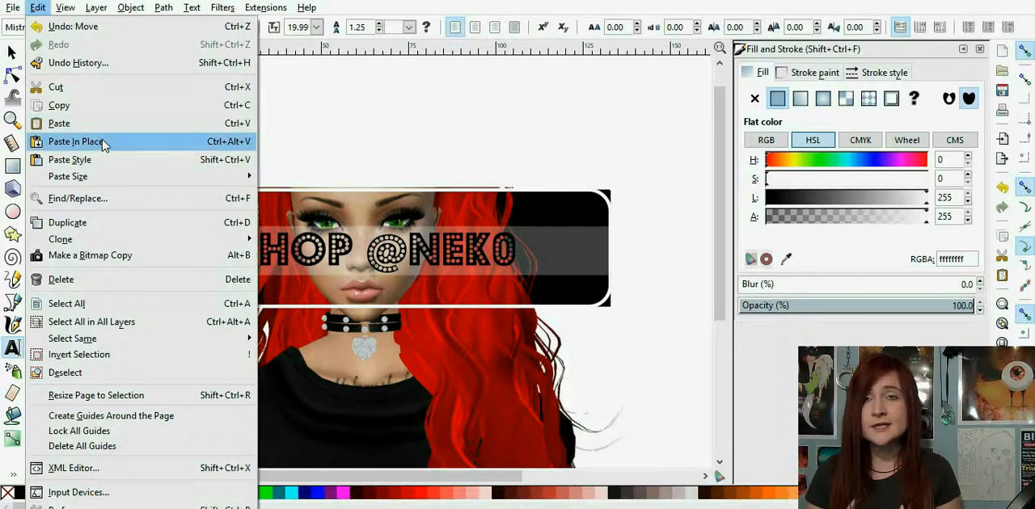
left_click(74, 141)
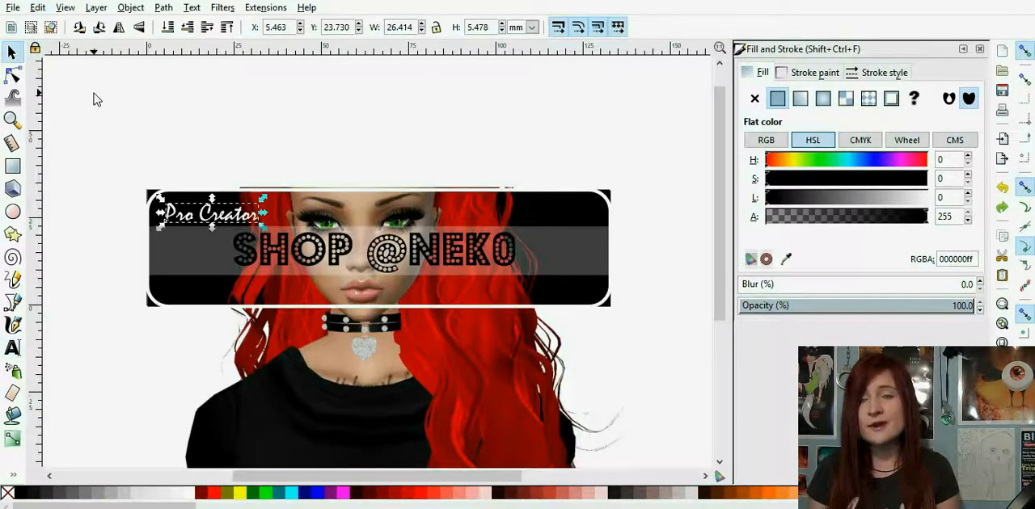
left_click(37, 8)
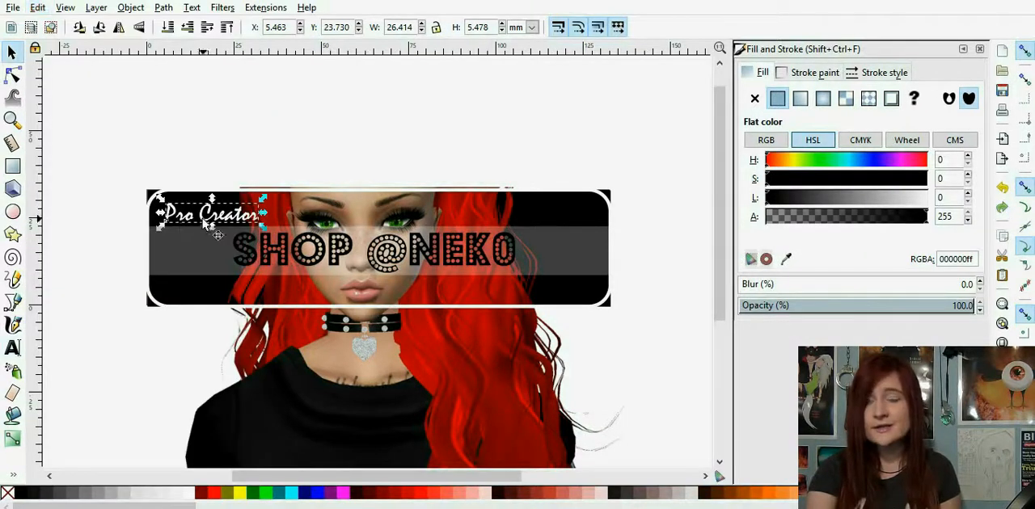
left_click_drag(212, 213, 533, 289)
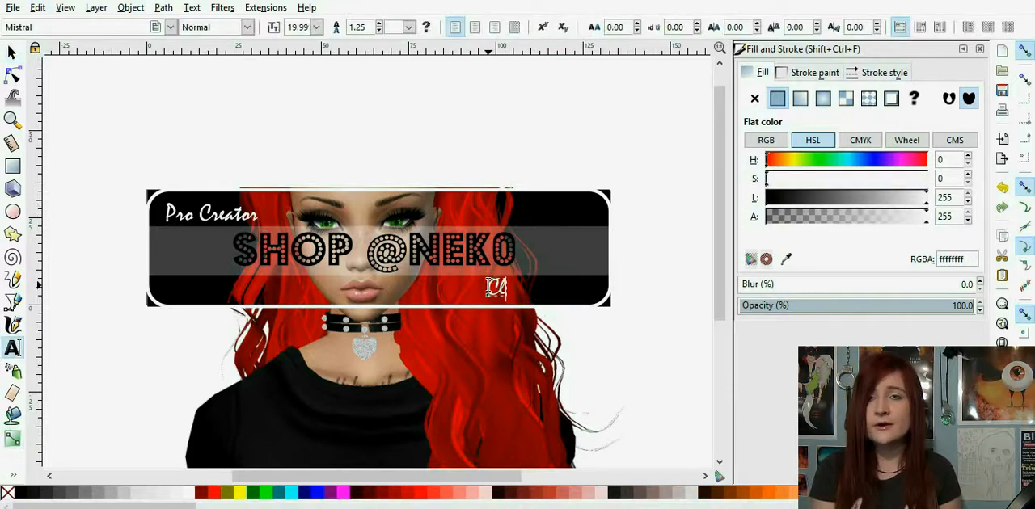
type("Clothes for")
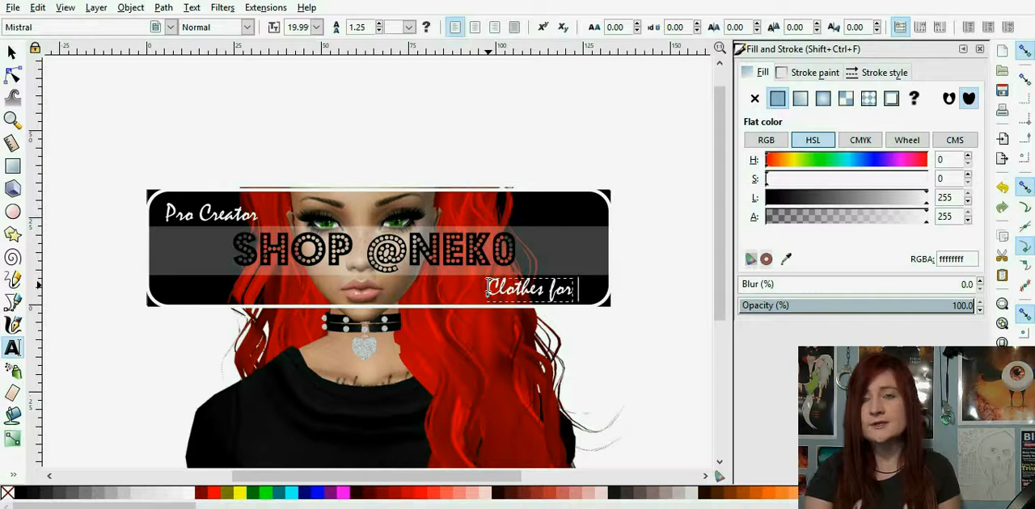
type("Mey")
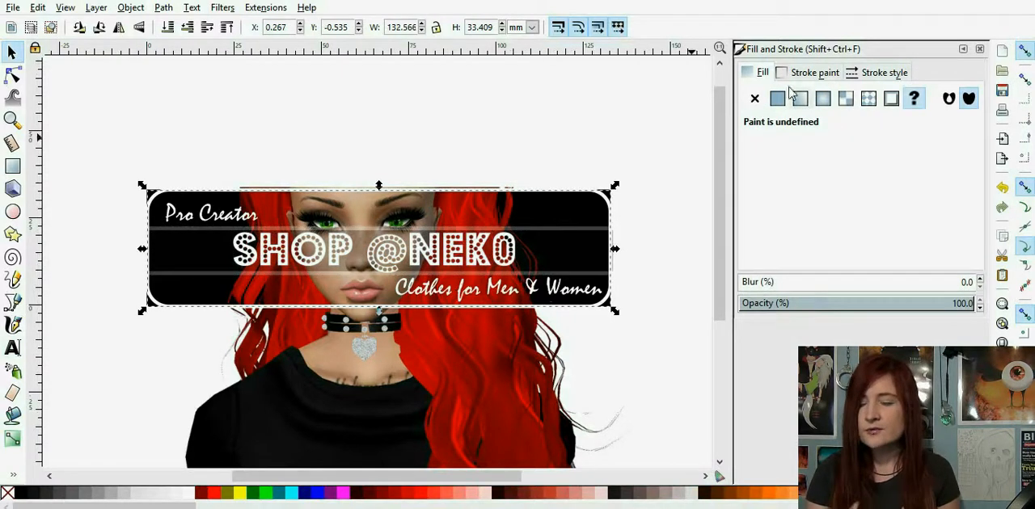
Redraw the banner's linear gradient vertically and stretch it to lighter silvery greys.
left_click(799, 98)
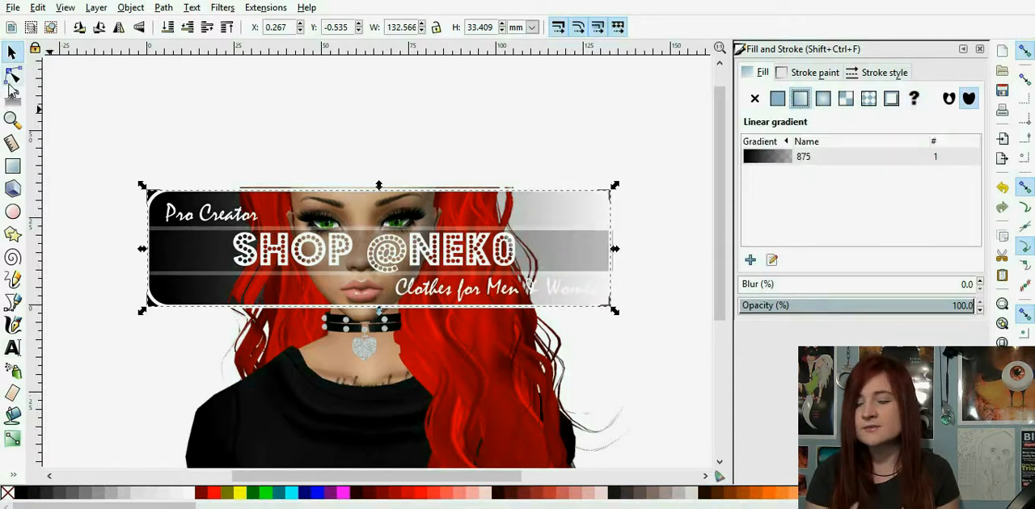
left_click(11, 75)
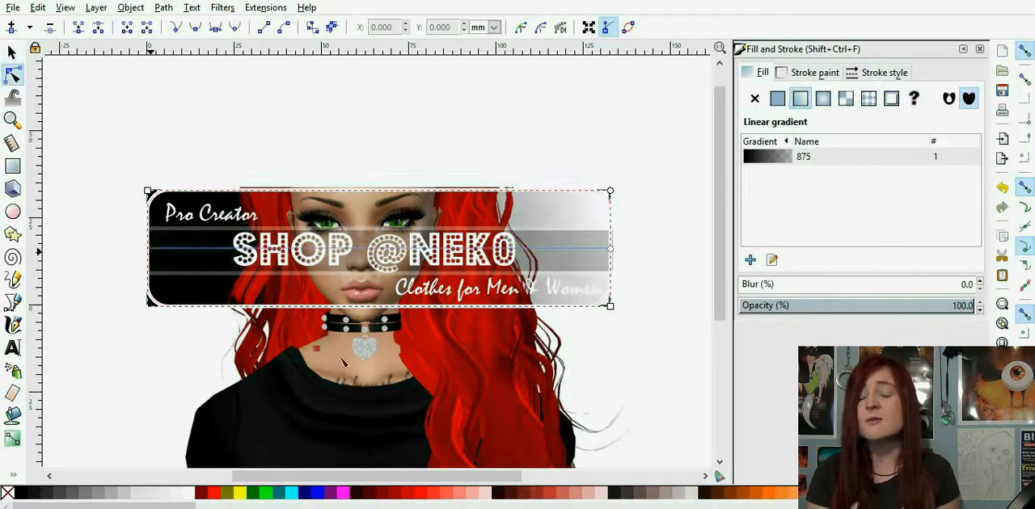
left_click(777, 98)
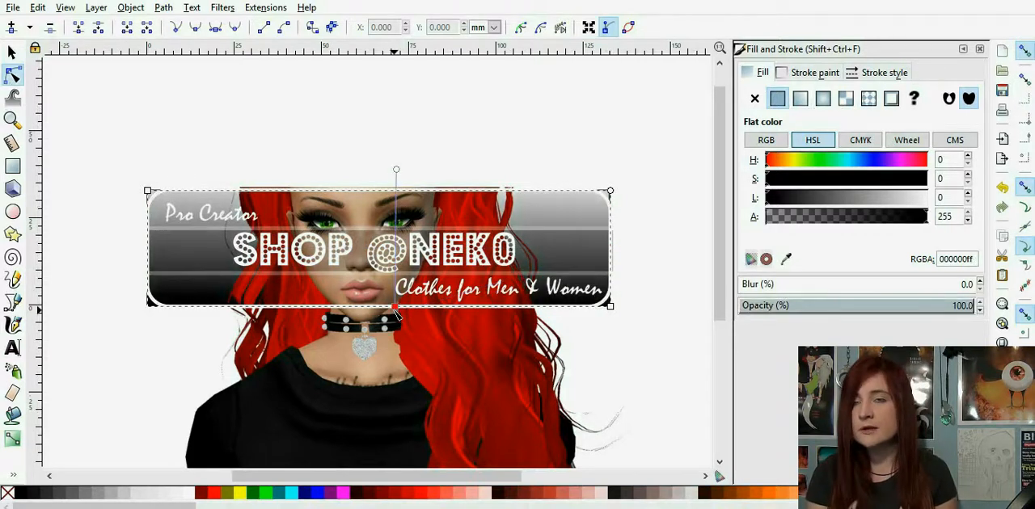
left_click_drag(776, 198, 857, 197)
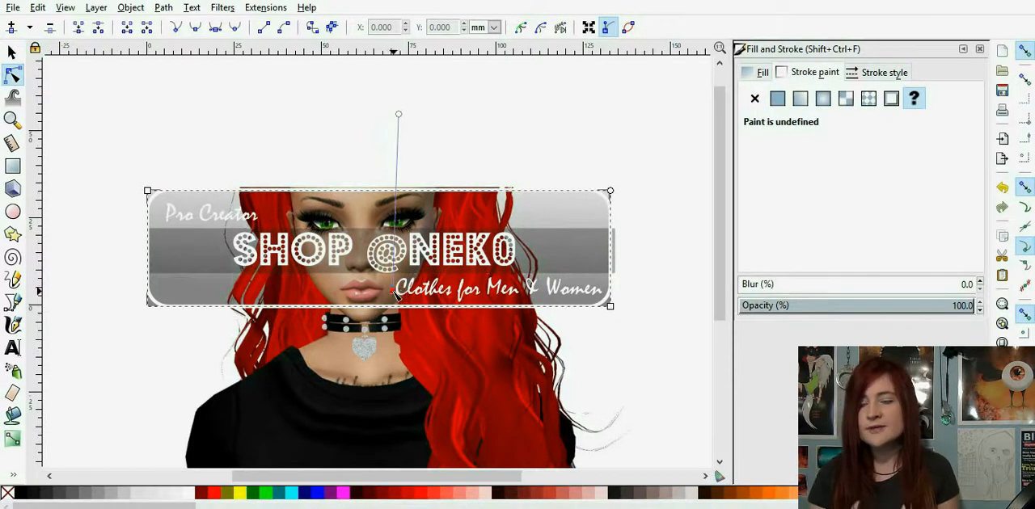
left_click(777, 98)
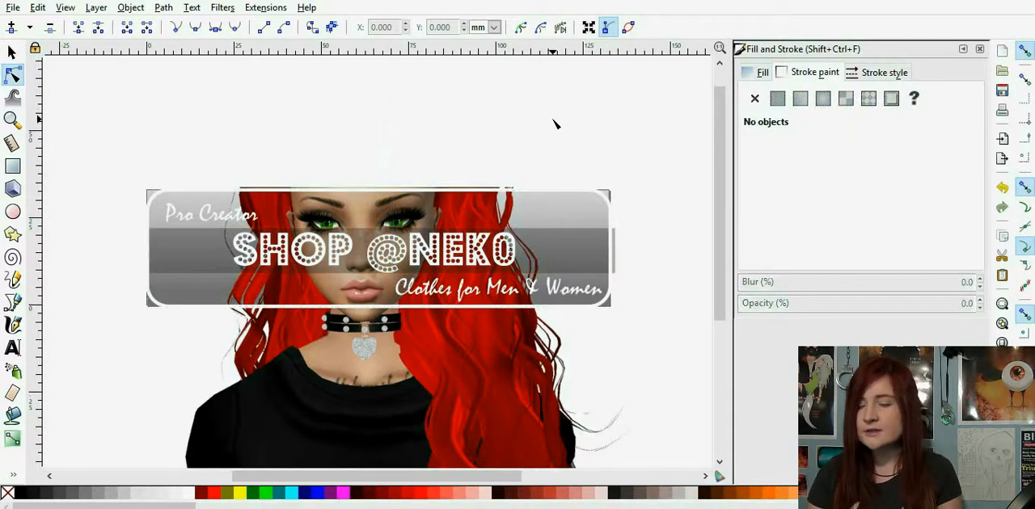
mouse_move(356, 406)
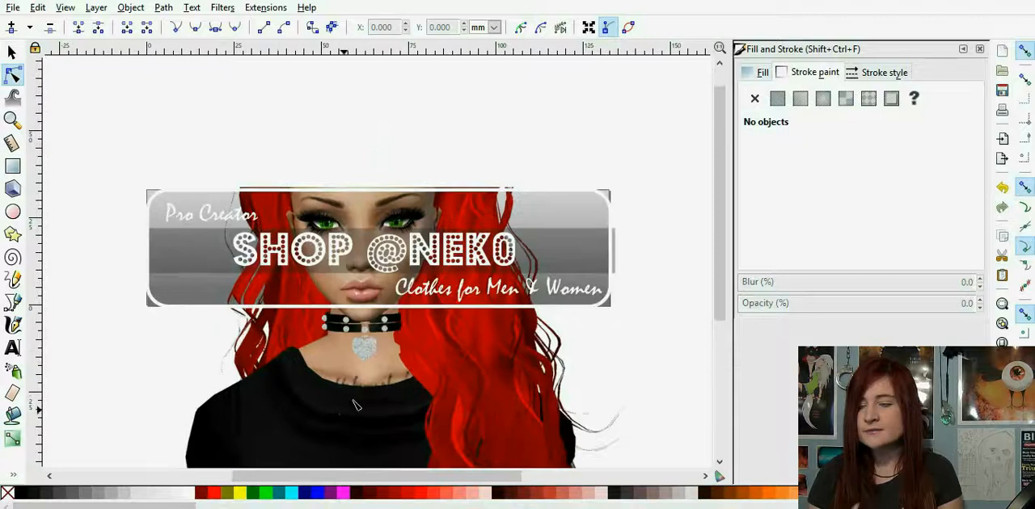
Add dark blurred shadow copies under 'Pro Creator' (blur 10) and 'Clothes for Men & Women' (blur 4).
left_click(222, 7)
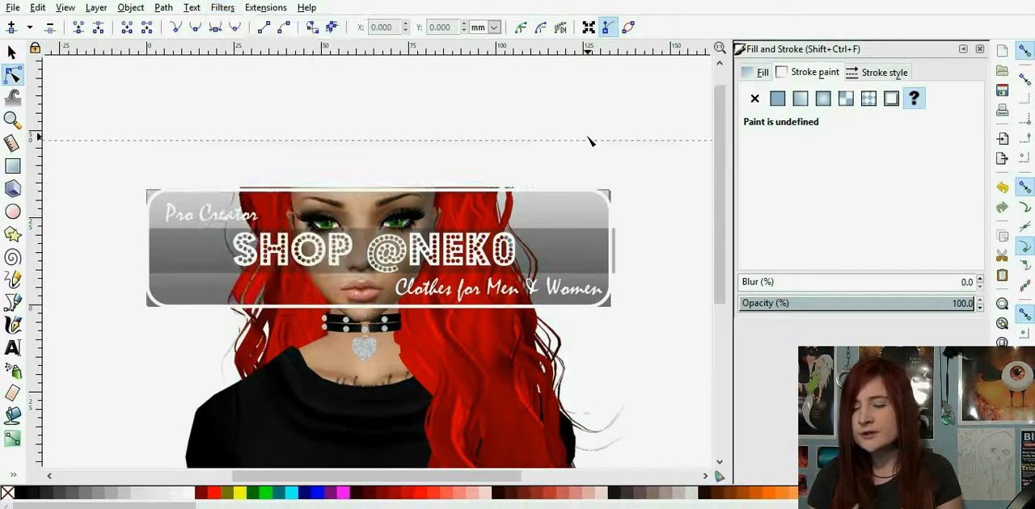
left_click(778, 97)
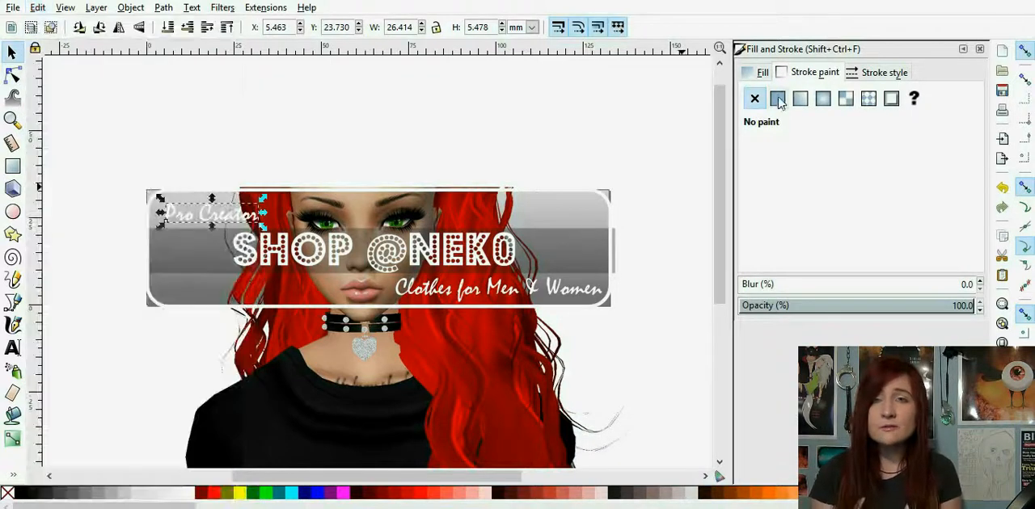
left_click(777, 98)
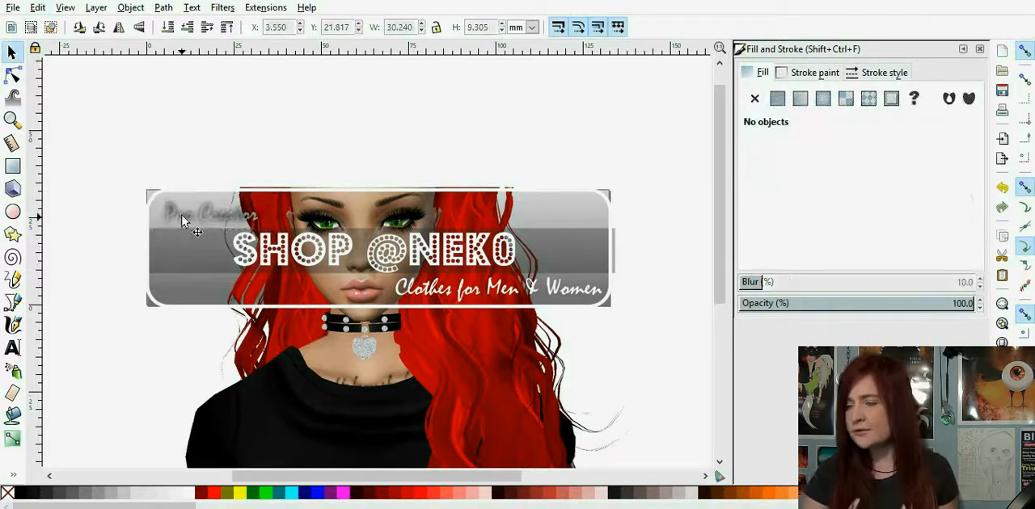
left_click(186, 218)
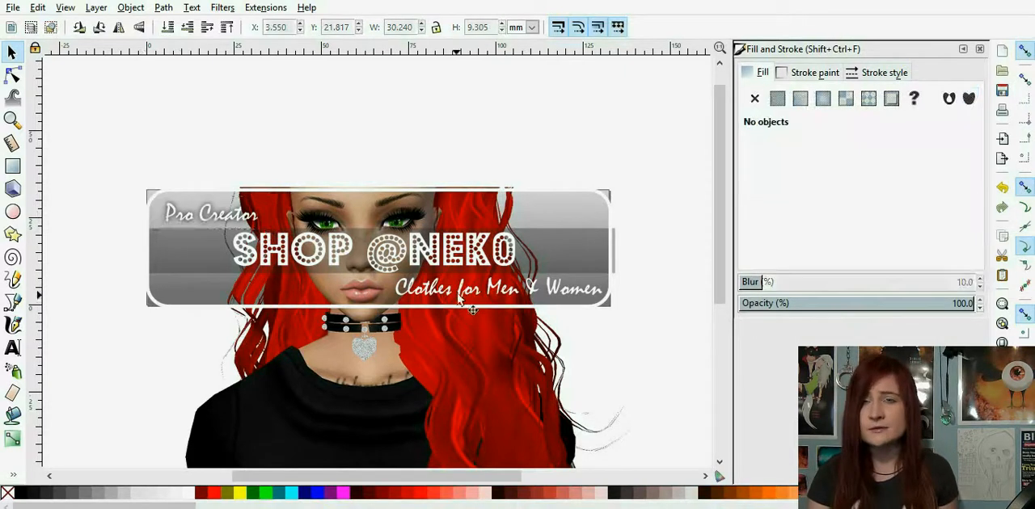
left_click(37, 8)
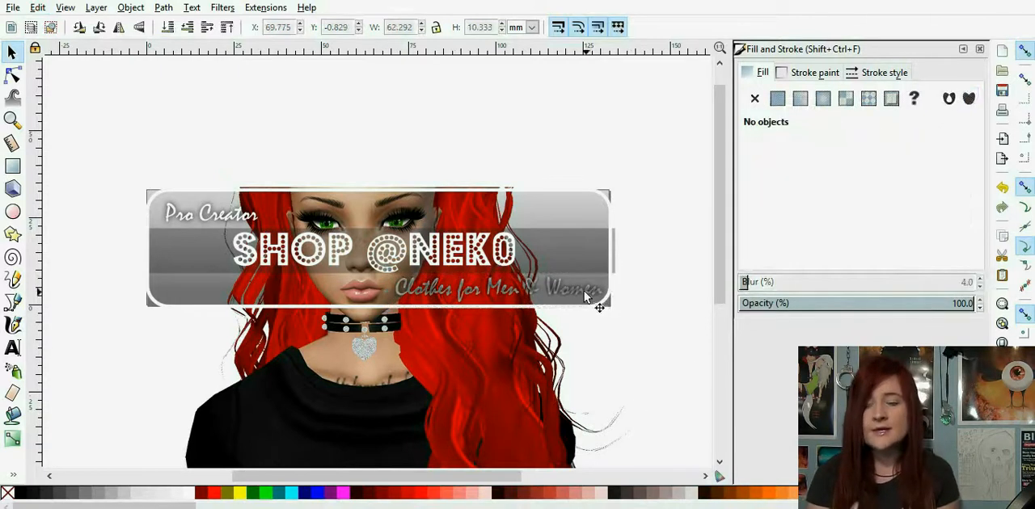
left_click(497, 289)
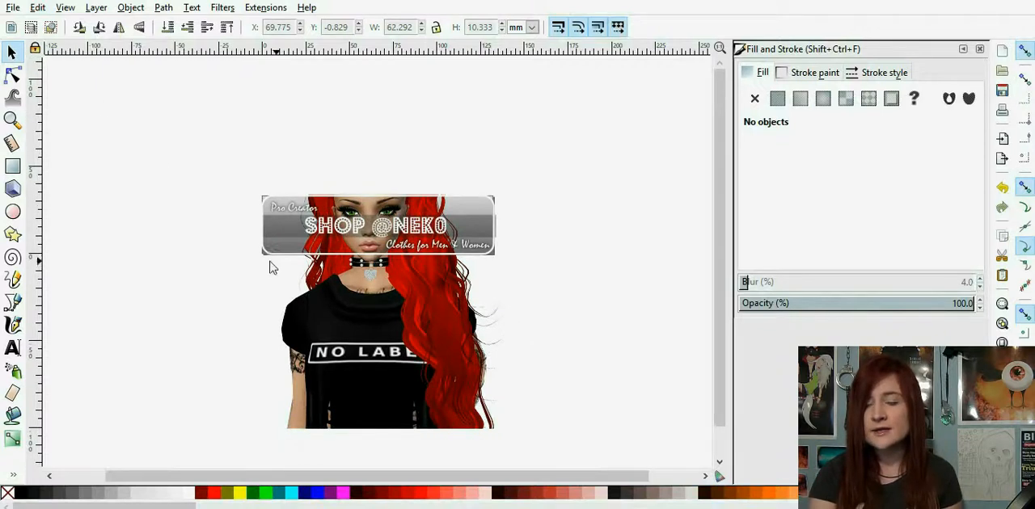
Set the PNG export resolution to 300 dpi.
left_click(9, 7)
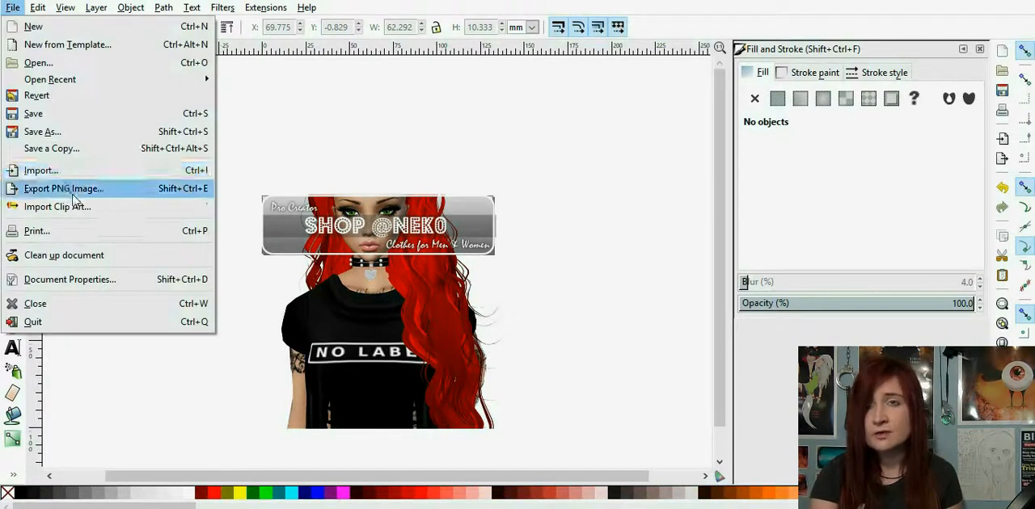
left_click(63, 189)
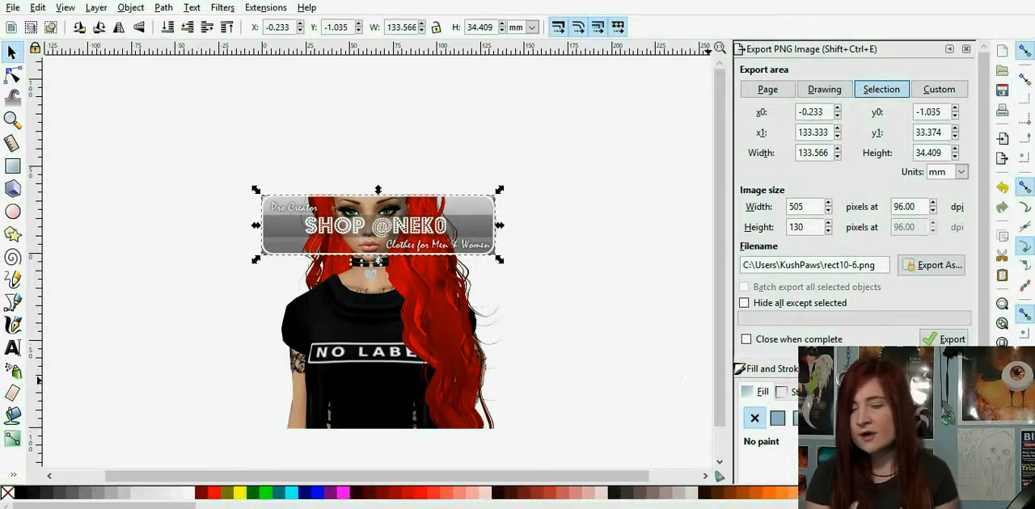
mouse_move(914, 296)
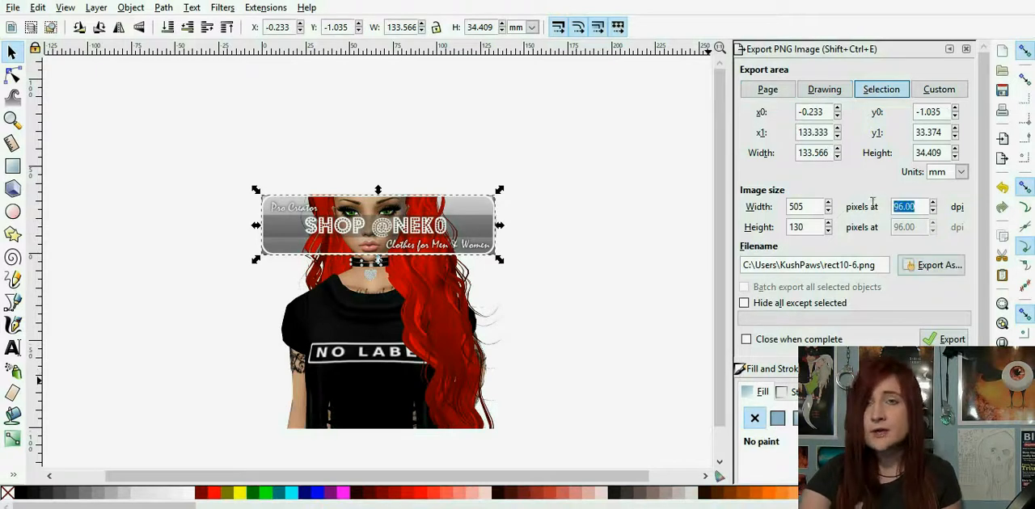
type("300")
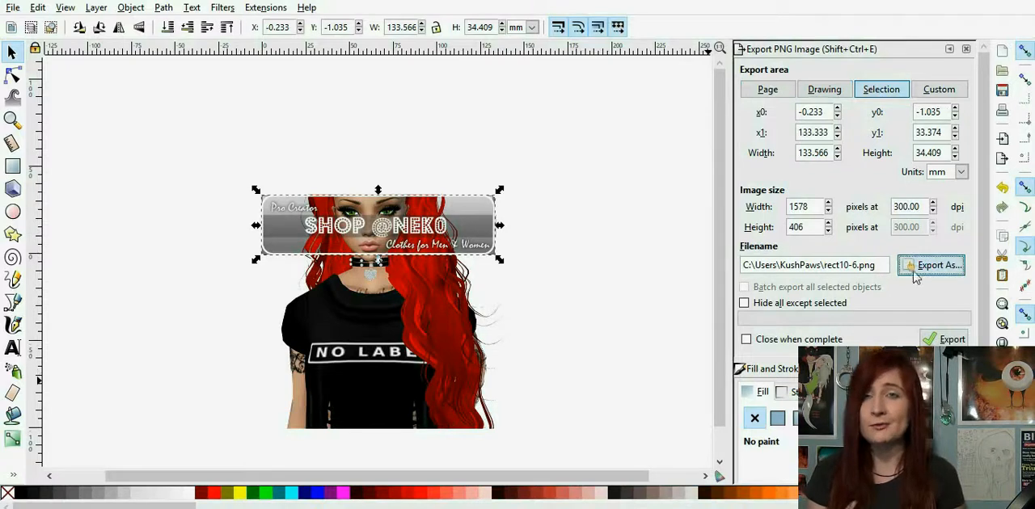
Export the banner as Banner-01.png into the Customs folder.
left_click(934, 266)
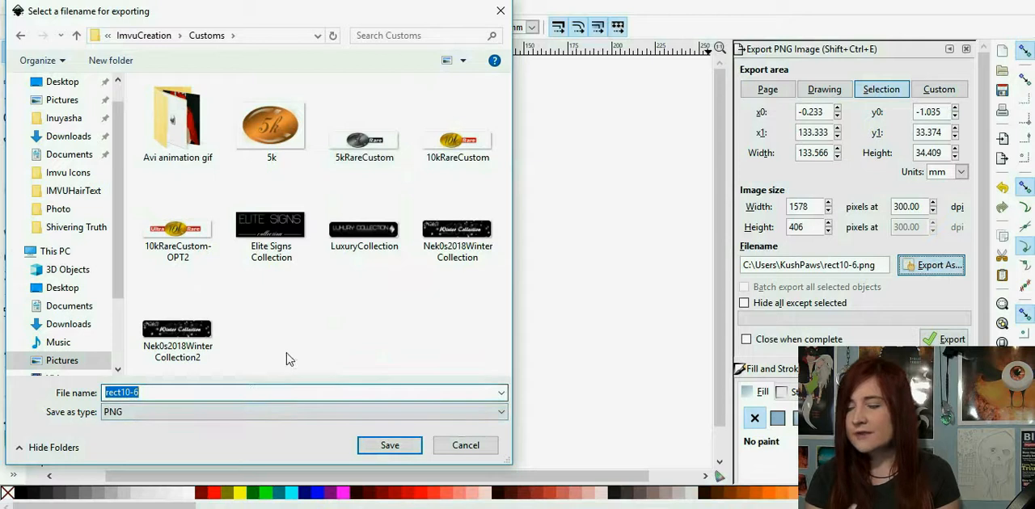
type("B")
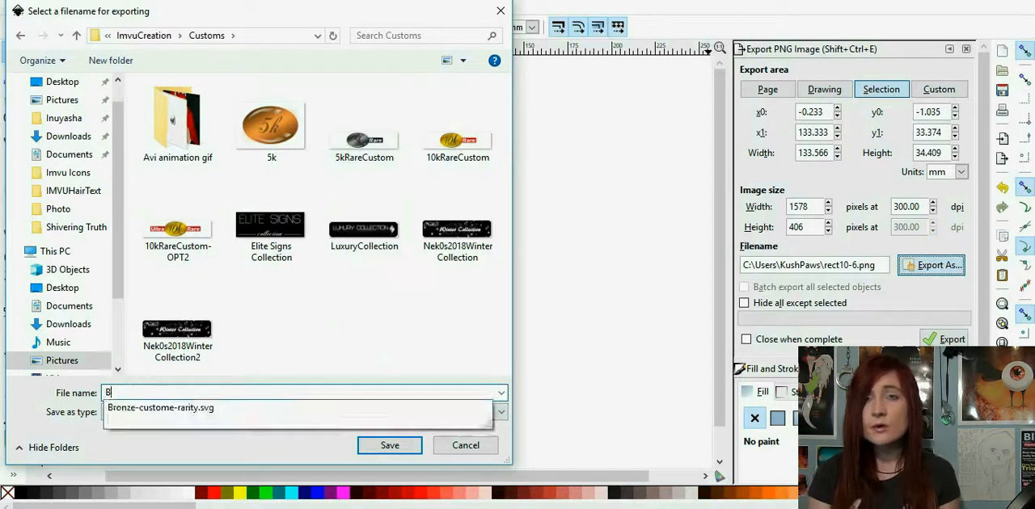
type("anner-")
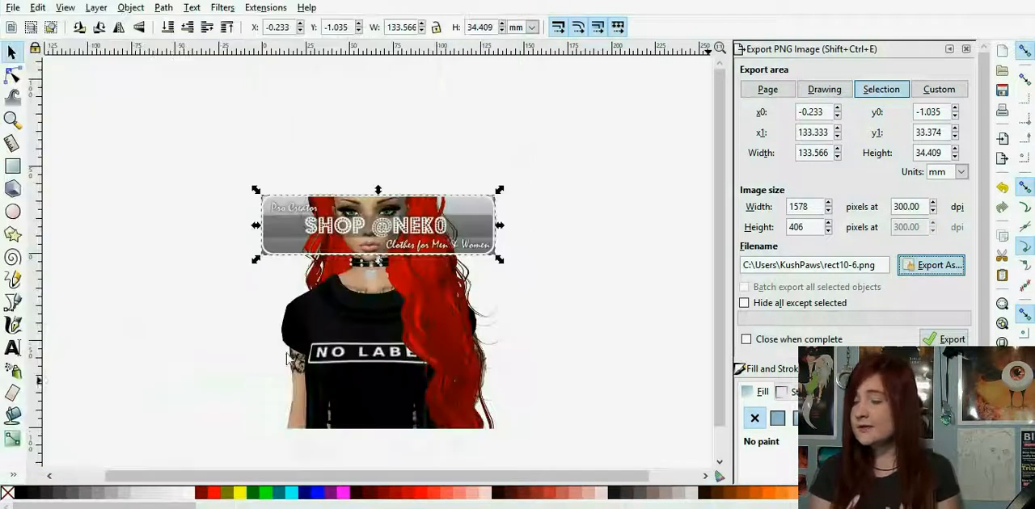
left_click(948, 339)
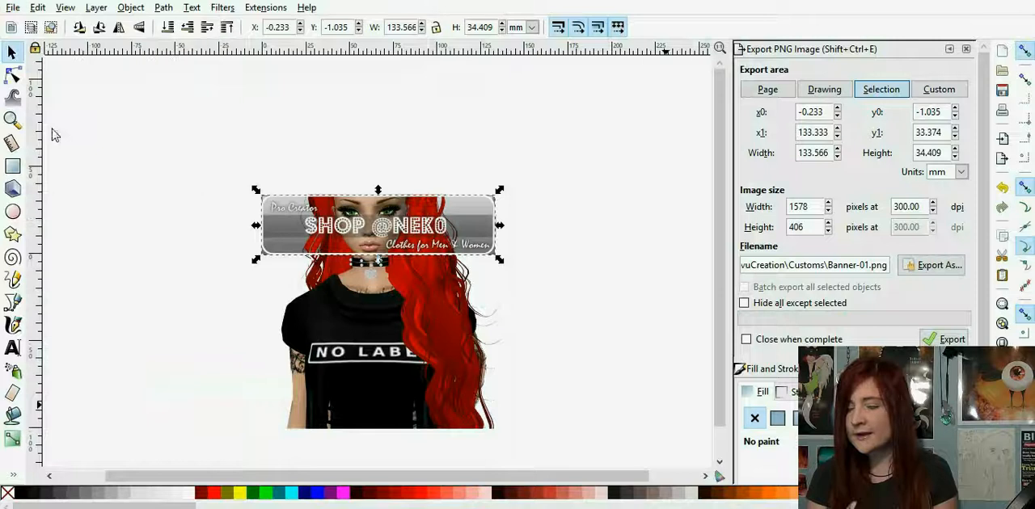
left_click(932, 265)
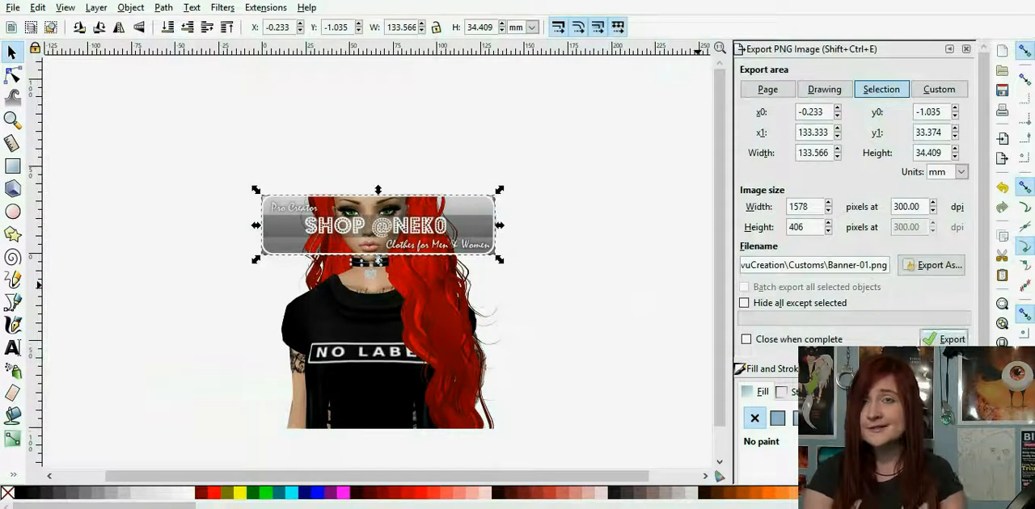
left_click(10, 7)
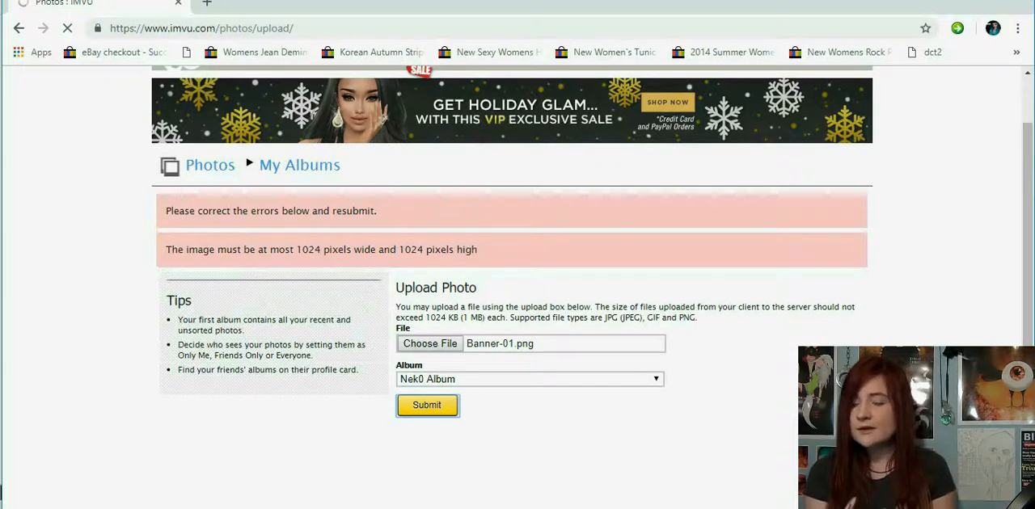
Submit Banner-01.png to the Nek0 Album and view the resulting untitled photo entry.
left_click(427, 405)
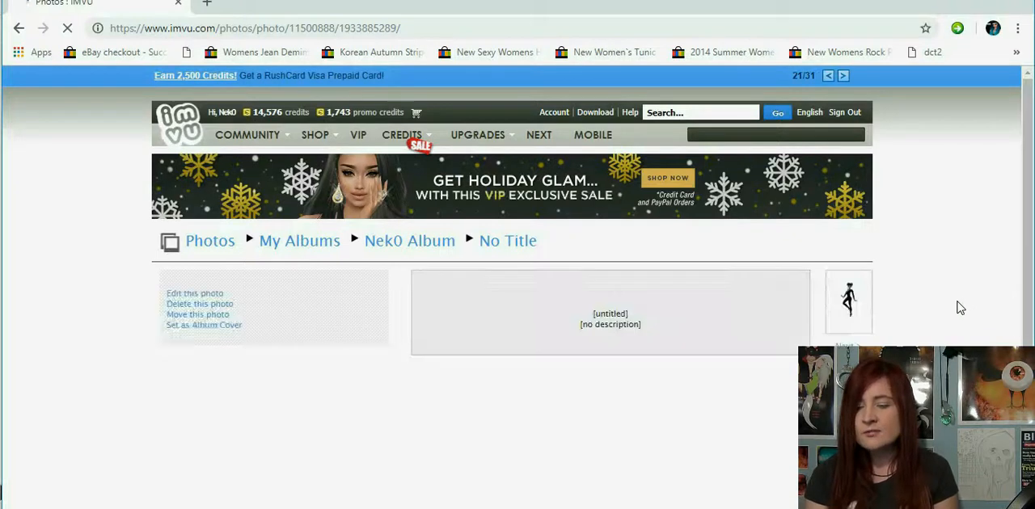
scroll("down", 3)
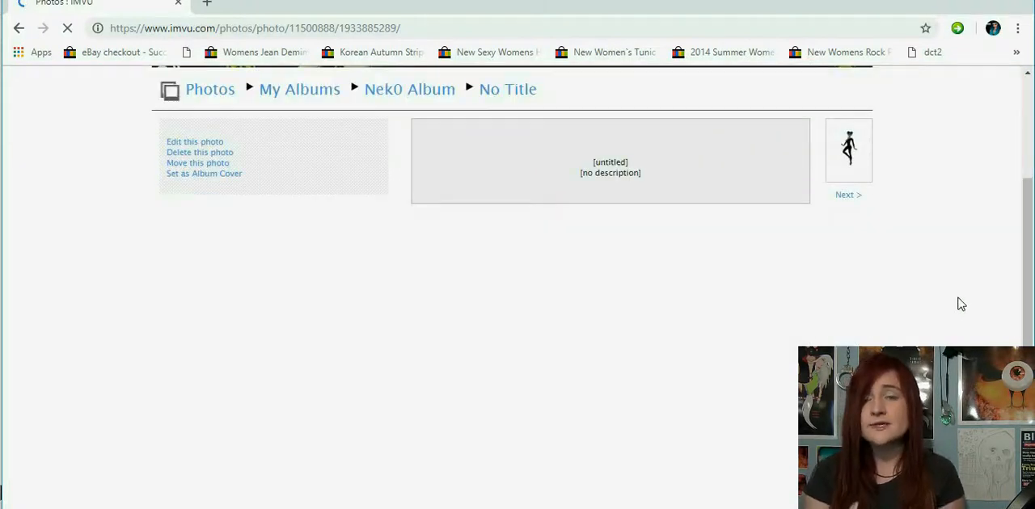